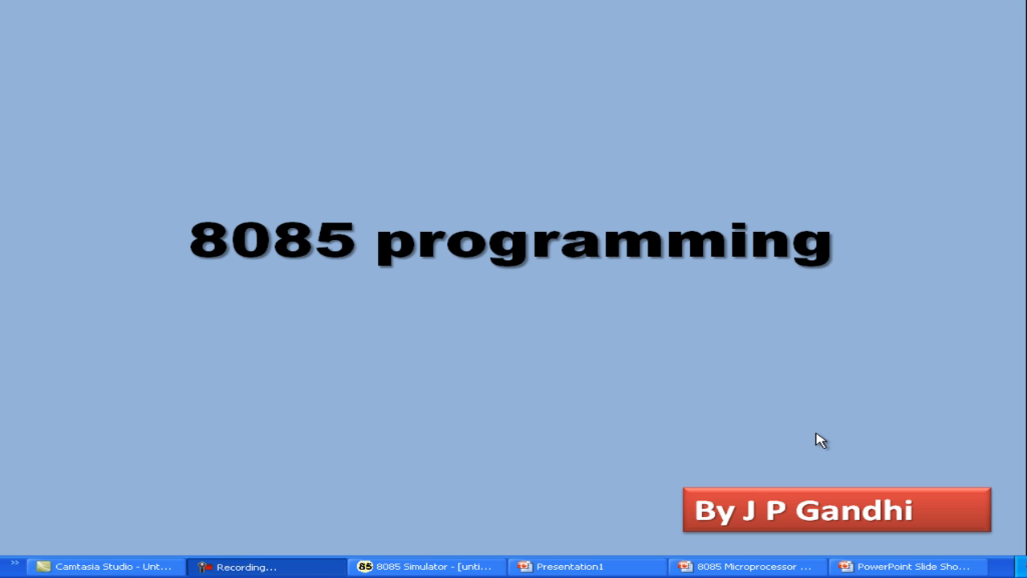
- Enter 23 at address 2000 and 47 at address 2001 in the System RAM grid
left_click(424, 565)
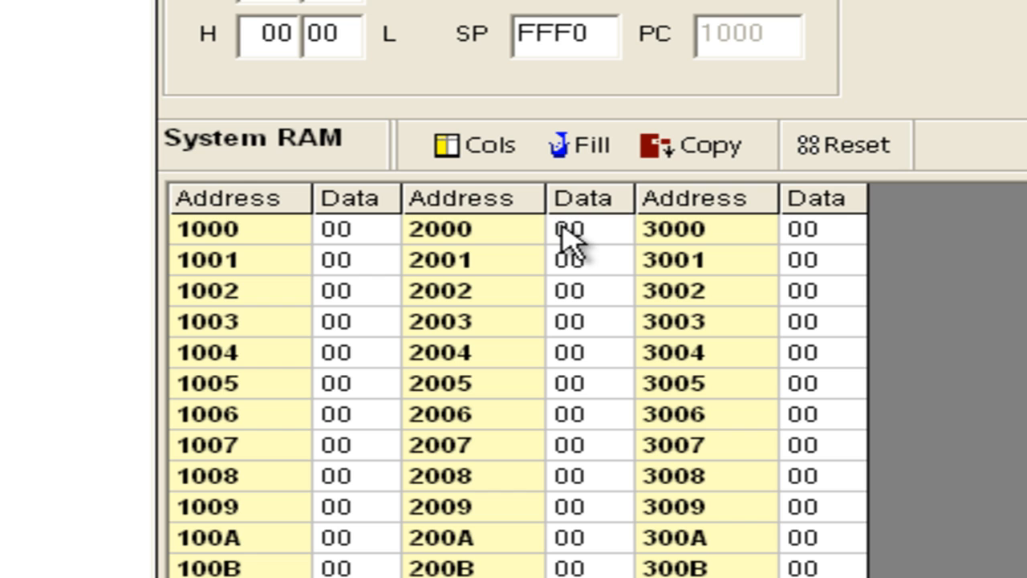
left_click(576, 228)
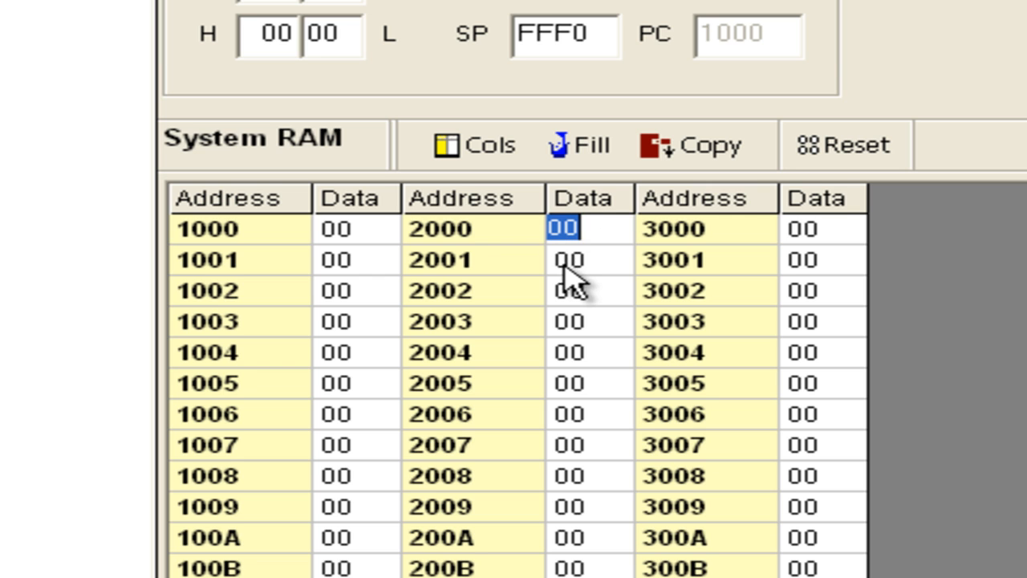
mouse_move(463, 296)
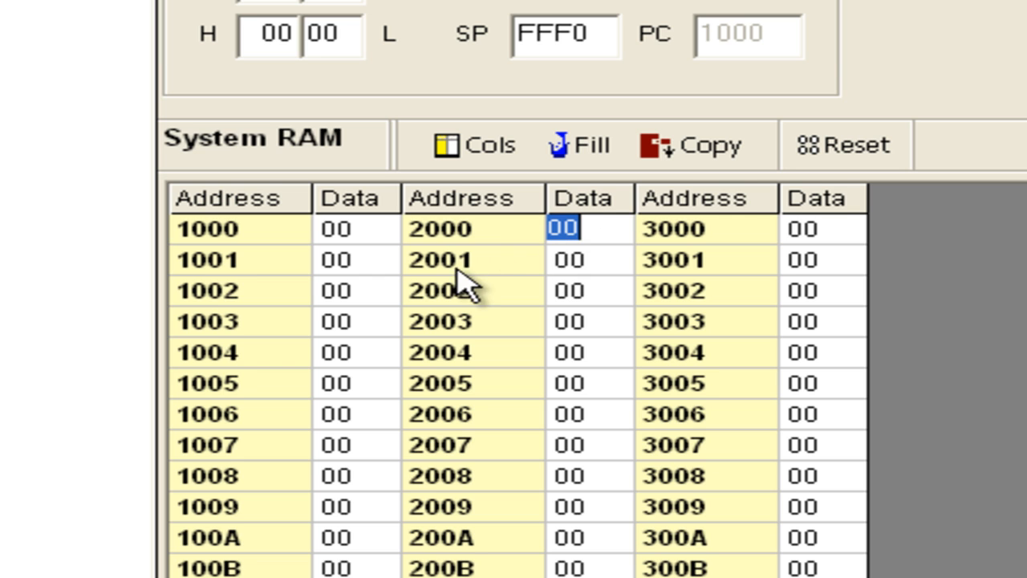
left_click(570, 259)
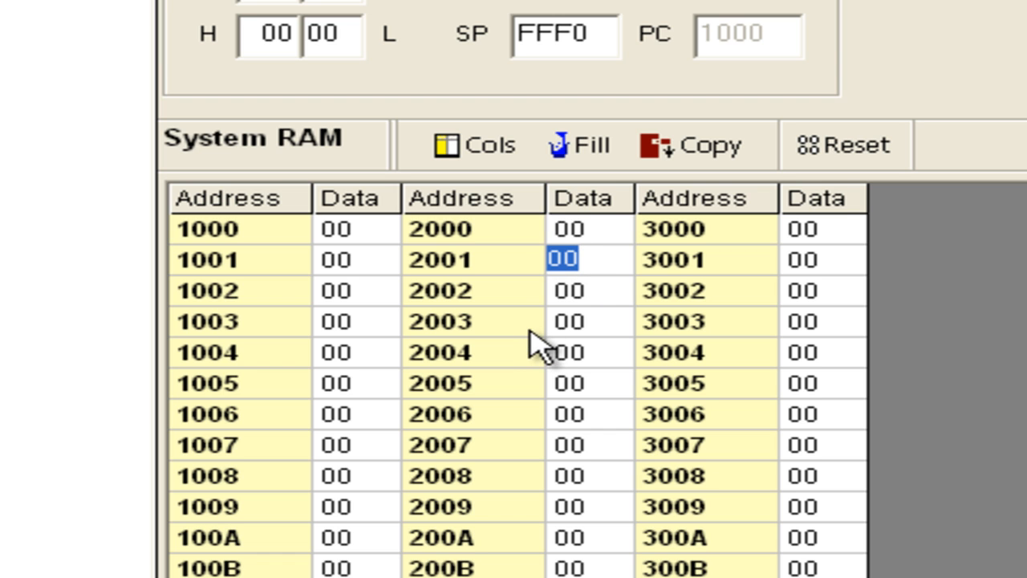
mouse_move(533, 337)
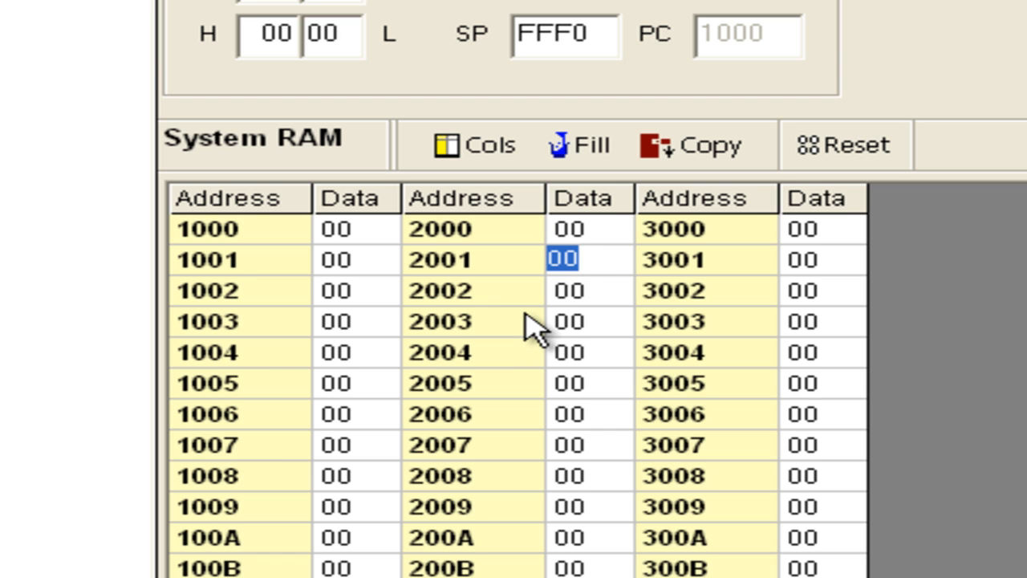
mouse_move(574, 308)
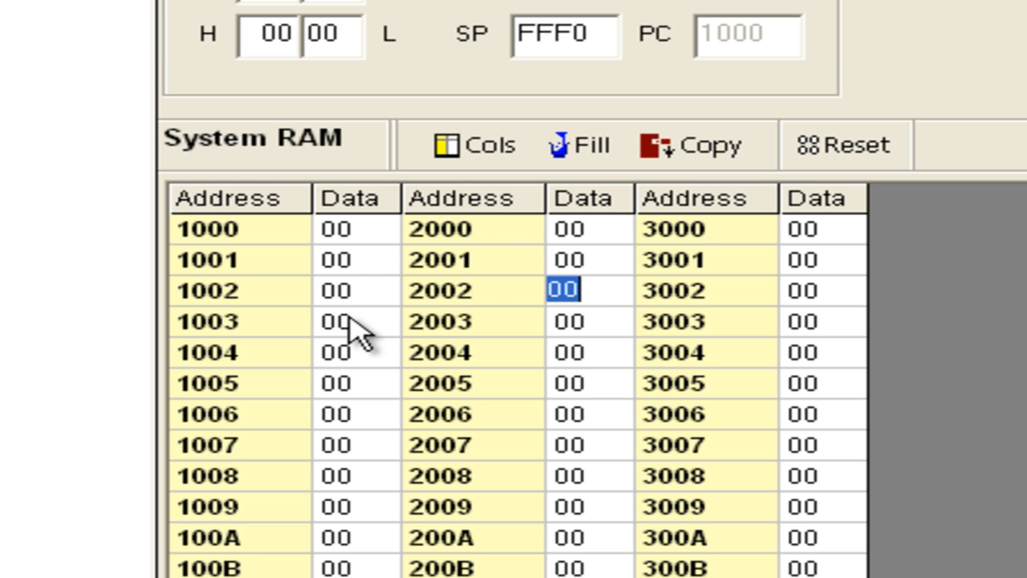
left_click(565, 228)
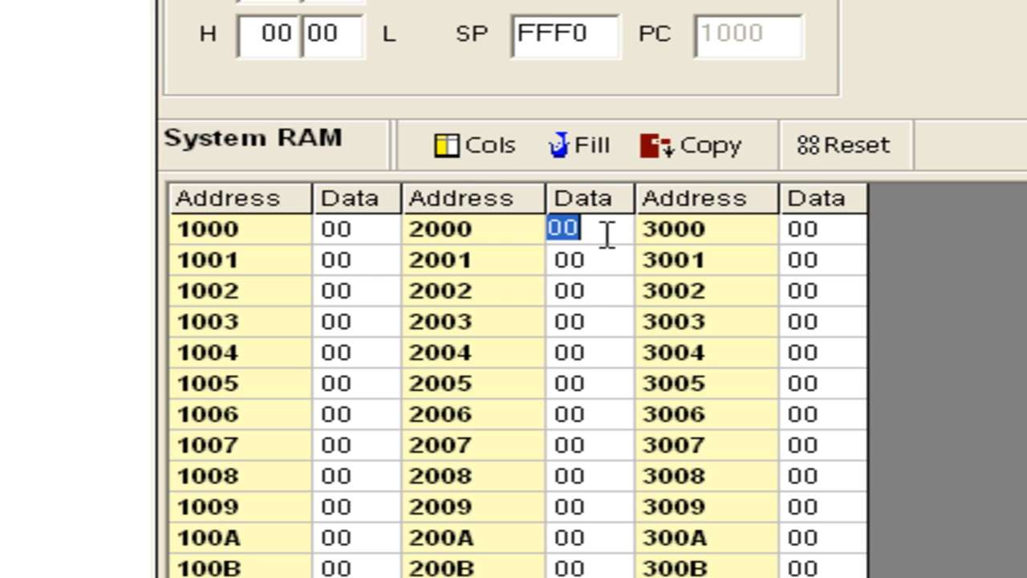
type("23")
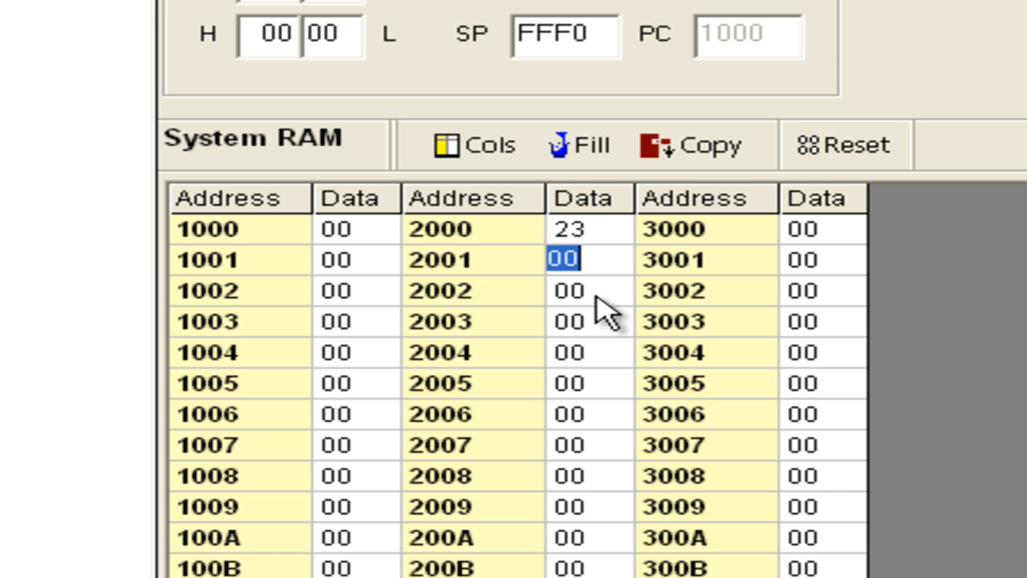
type("4")
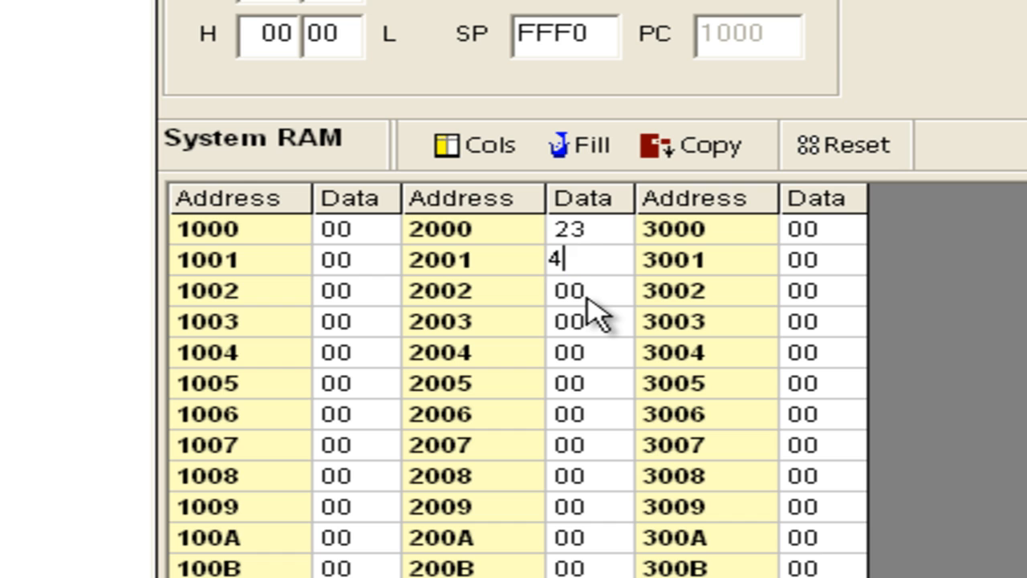
type("7")
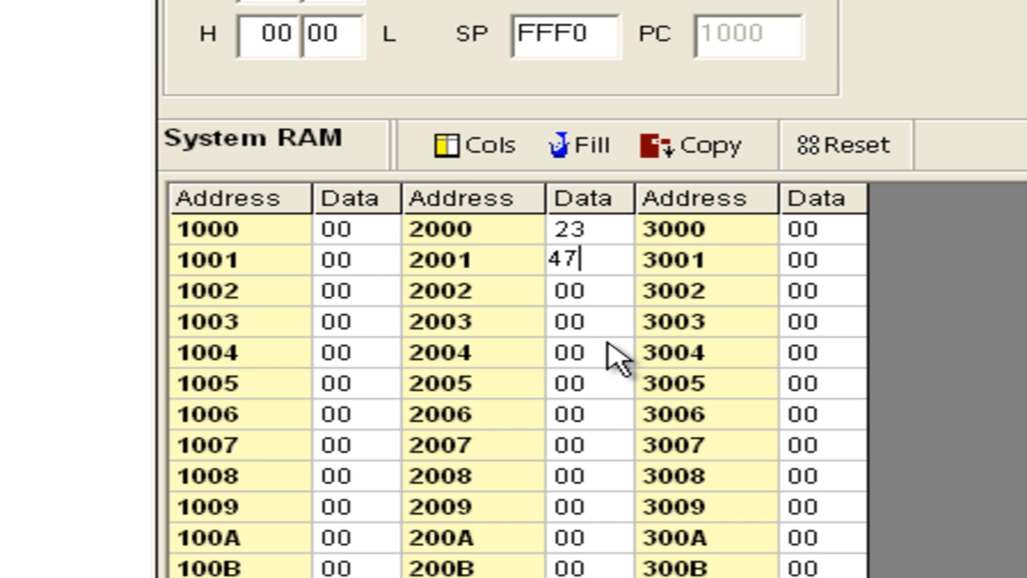
key("Enter")
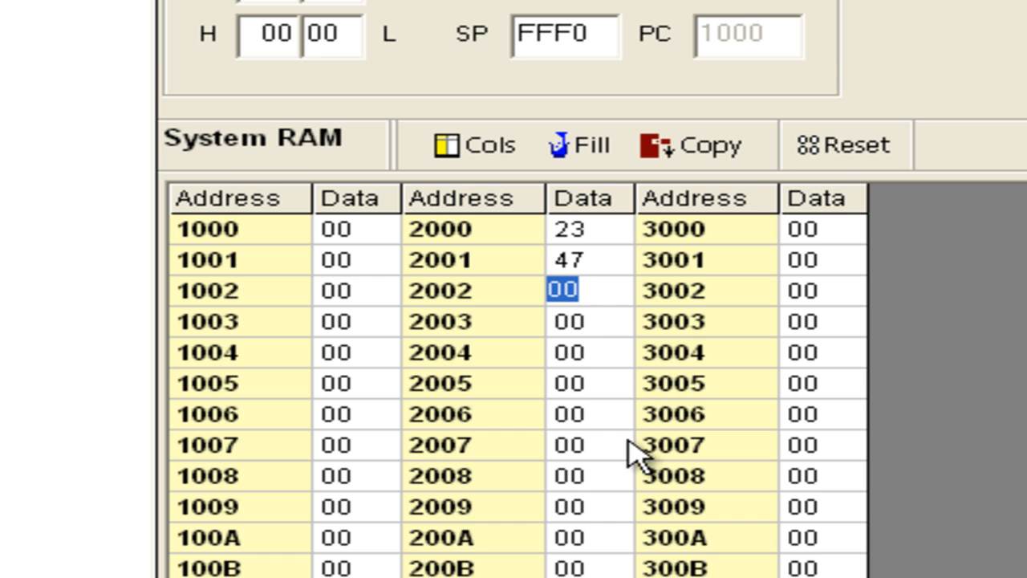
mouse_move(844, 366)
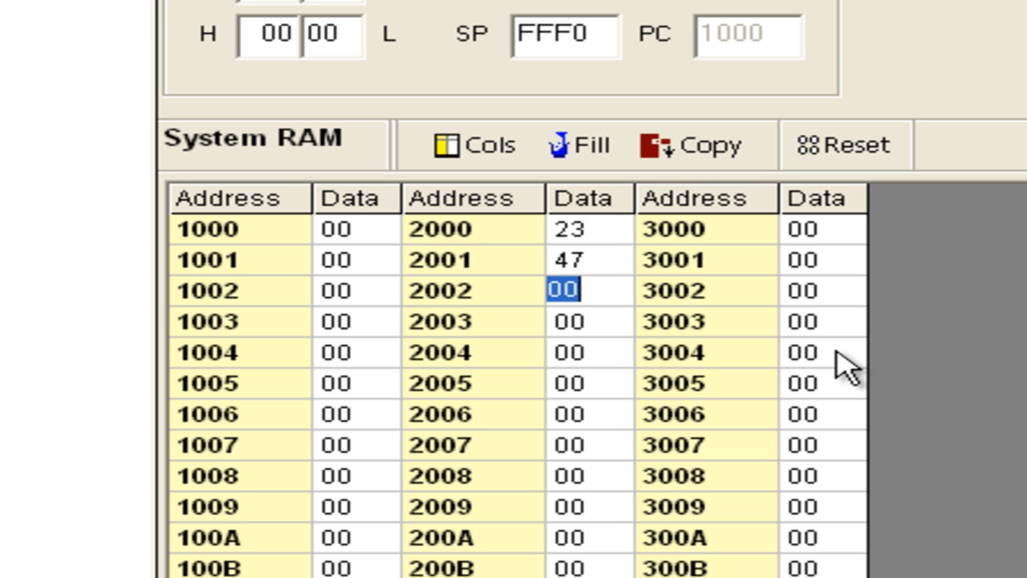
mouse_move(313, 281)
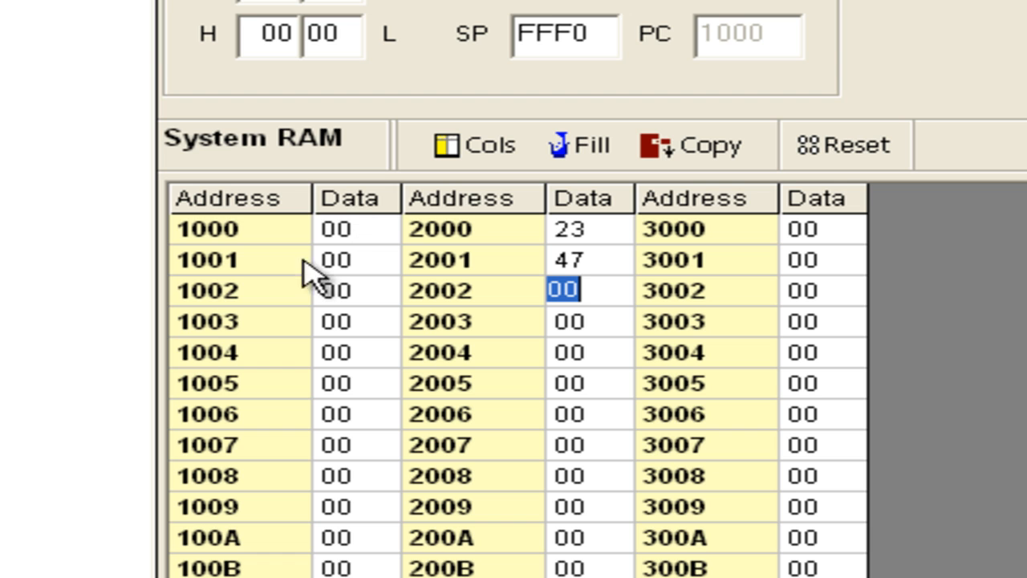
mouse_move(618, 253)
type("LD")
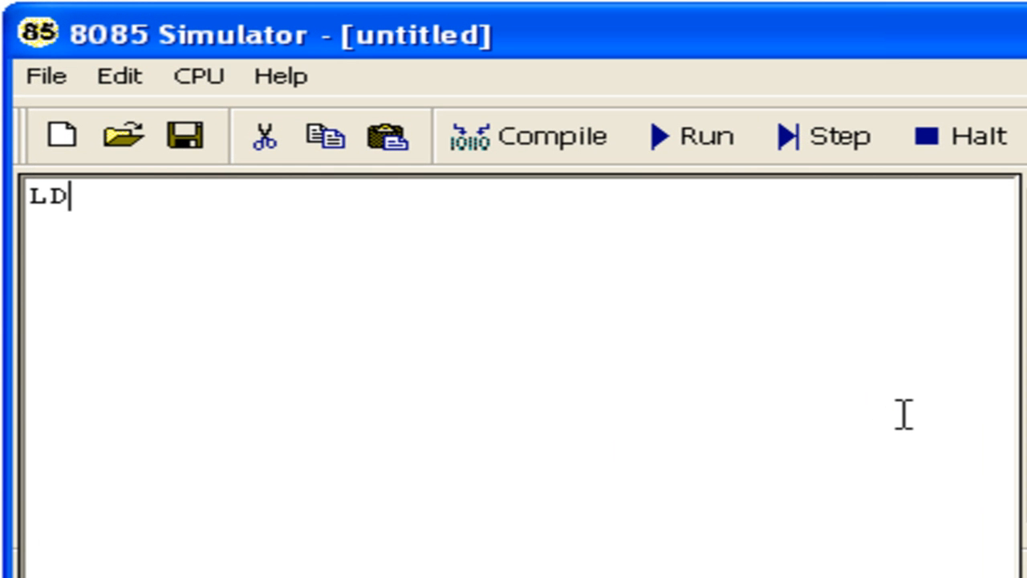
- Write the first lines LDA 2000H, MOV B,A and LDA 2001H in the editor
type("A 20")
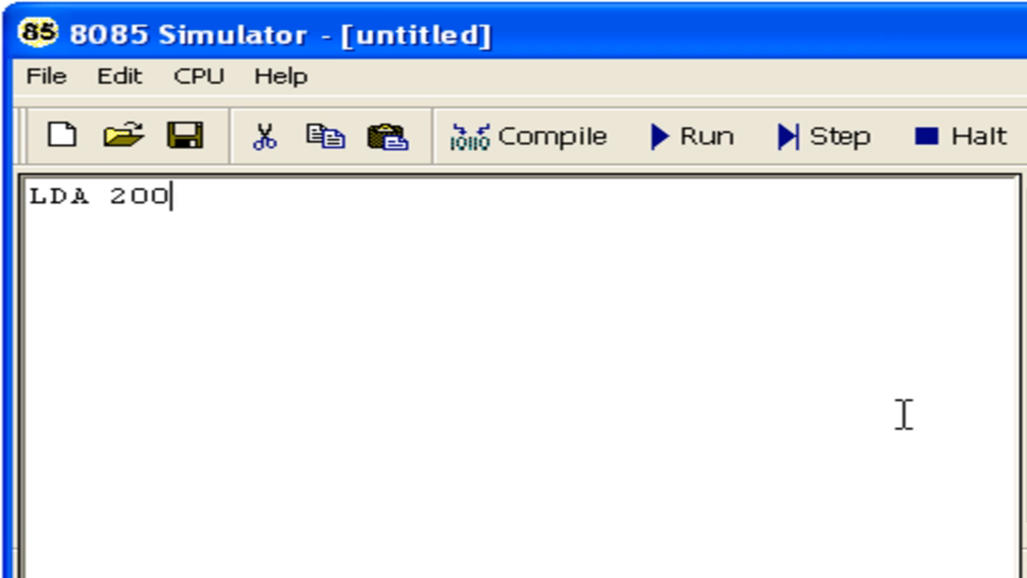
type("0H")
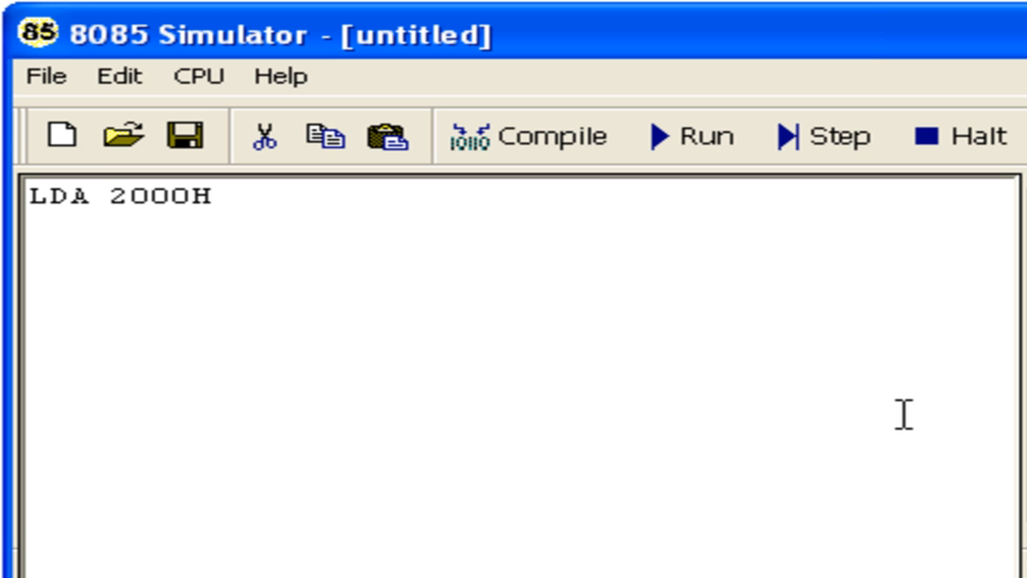
type("M")
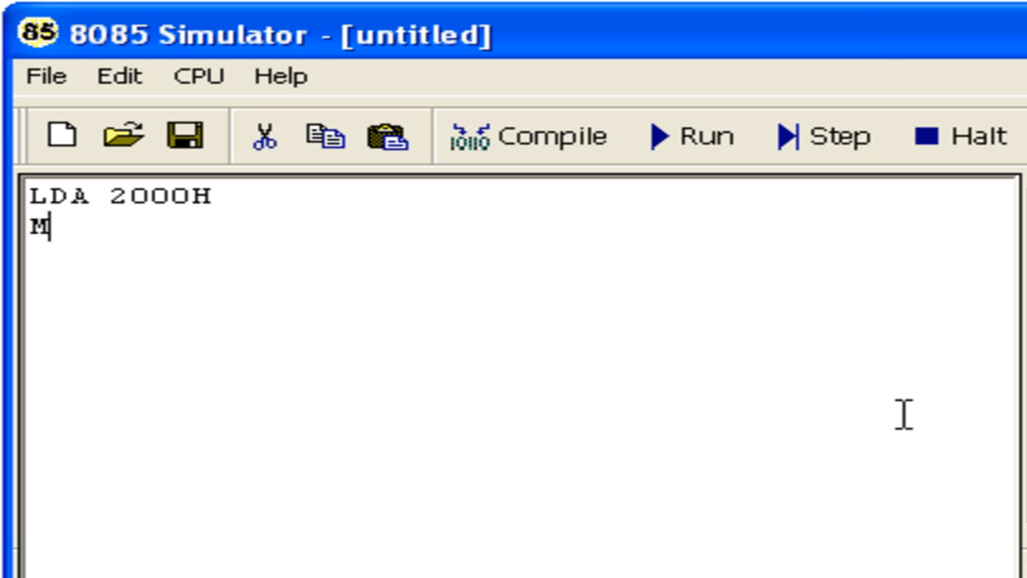
type("OV")
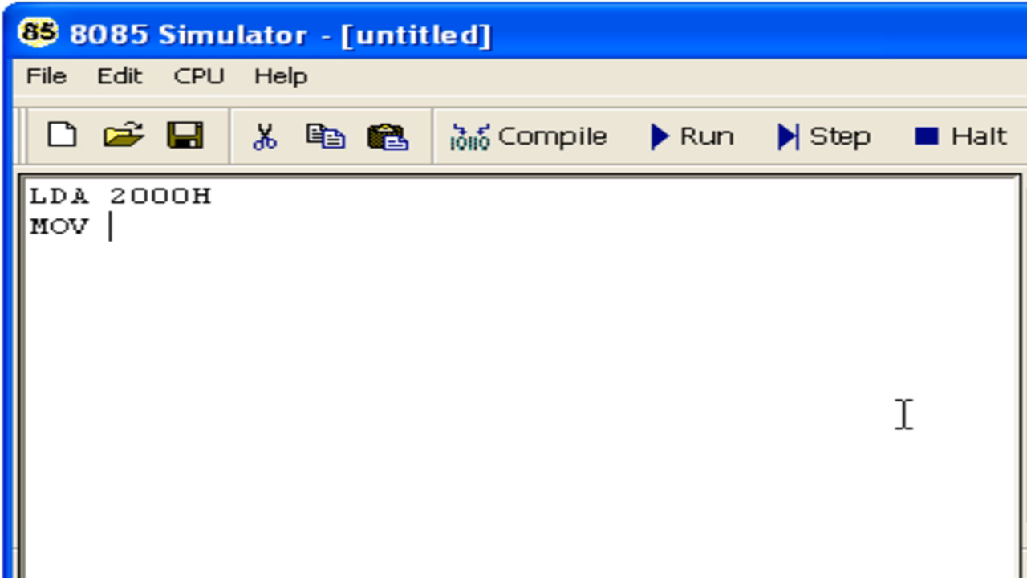
type("B,A")
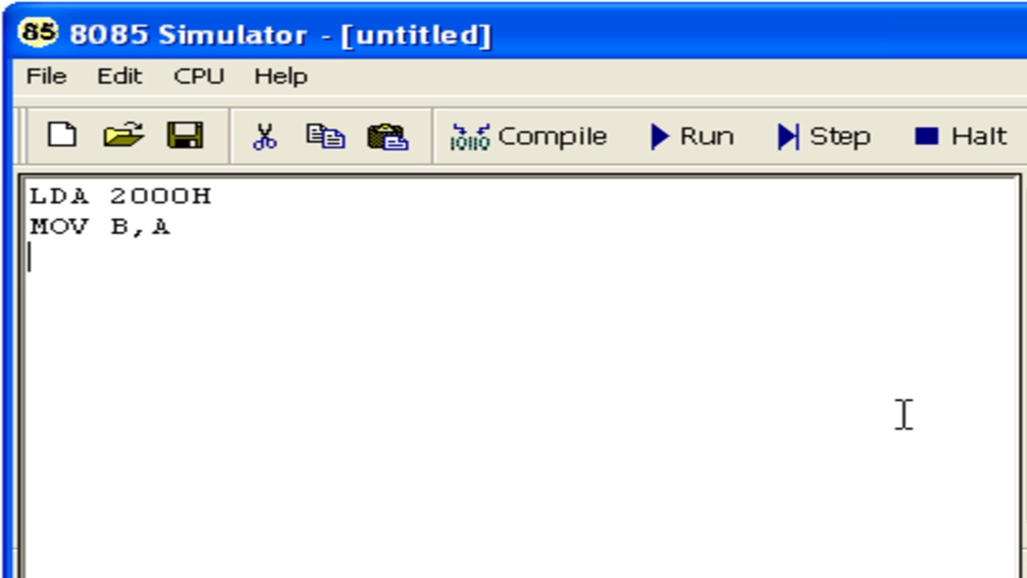
type("LDA")
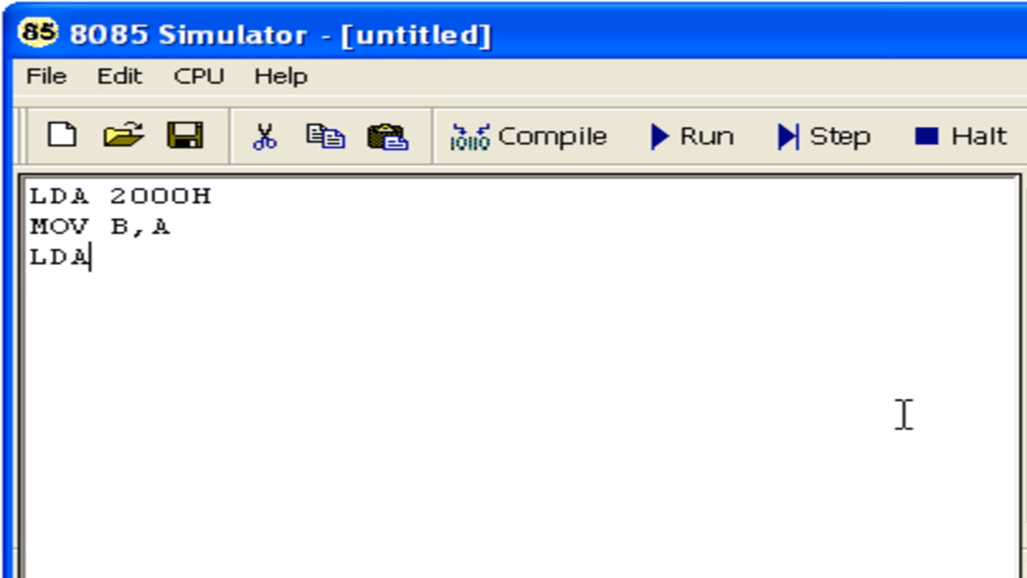
type("2001H")
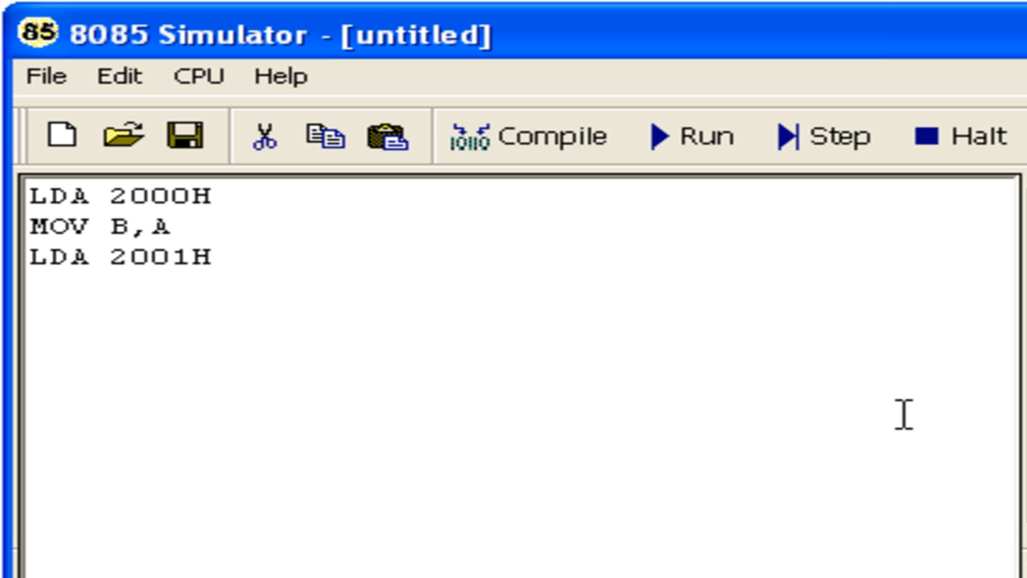
mouse_move(260, 196)
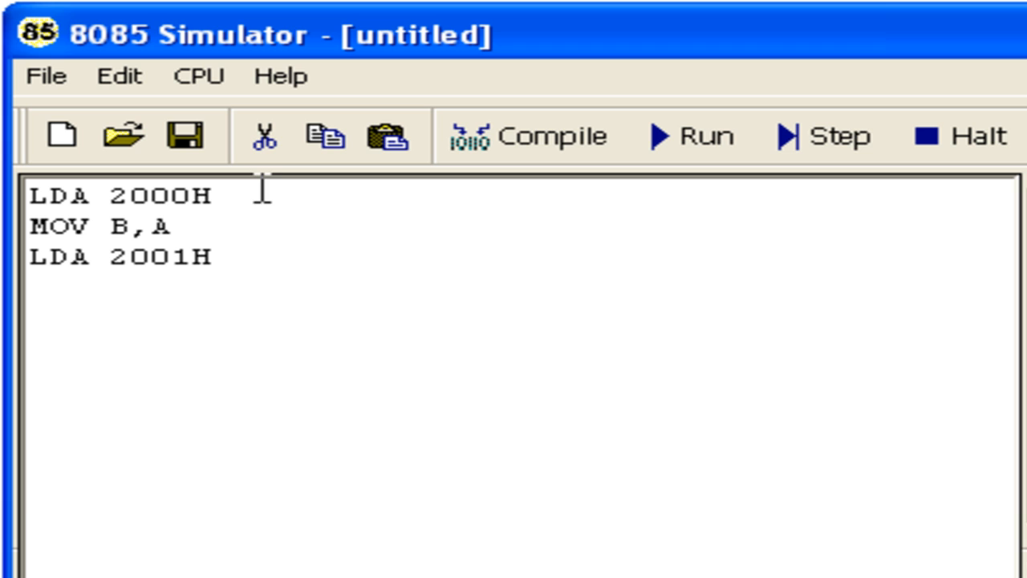
mouse_move(226, 218)
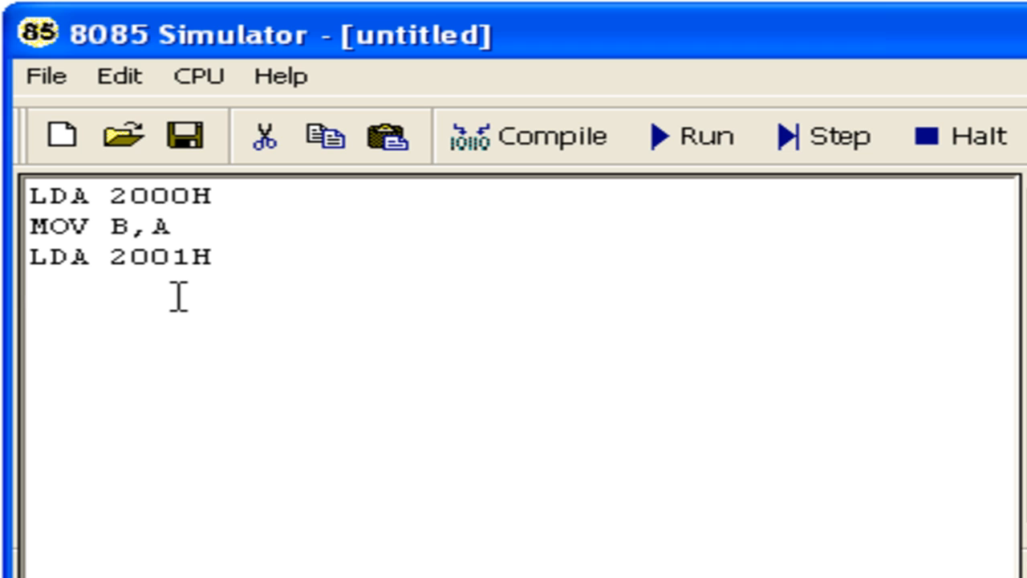
- Finish the program with ADD B, STA 2002H and HLT on separate lines
type("ADD B")
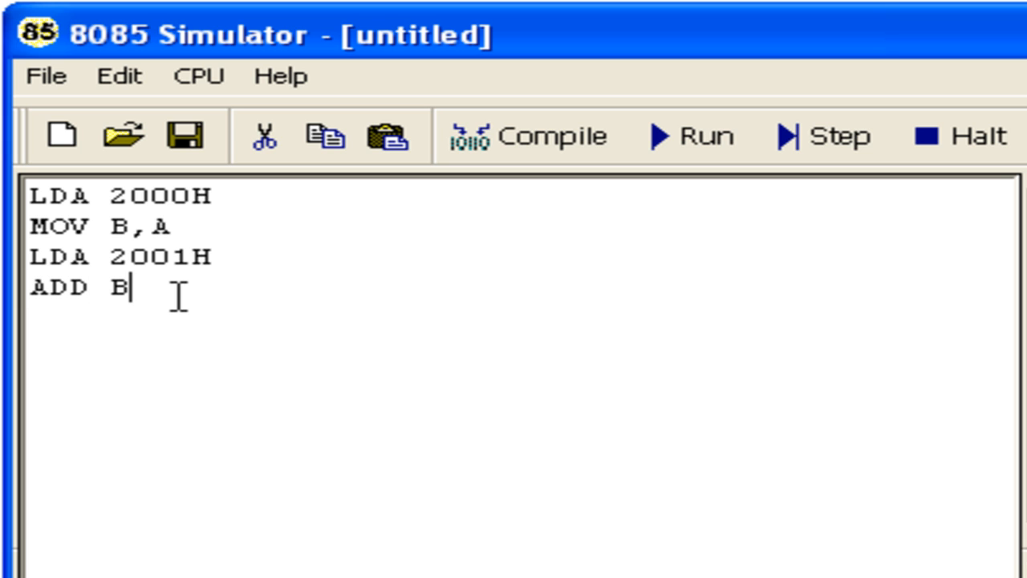
key("Enter")
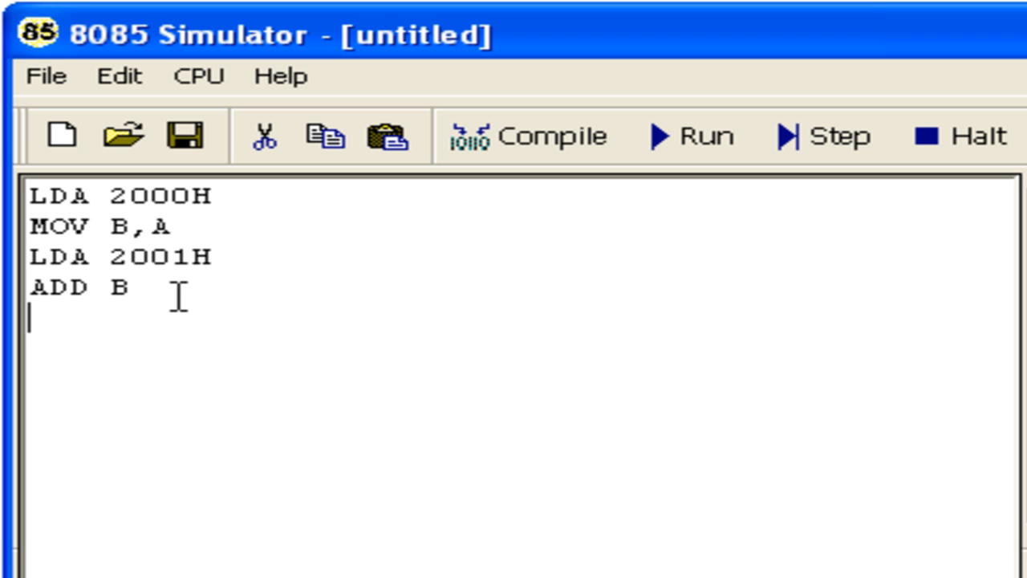
type("STA")
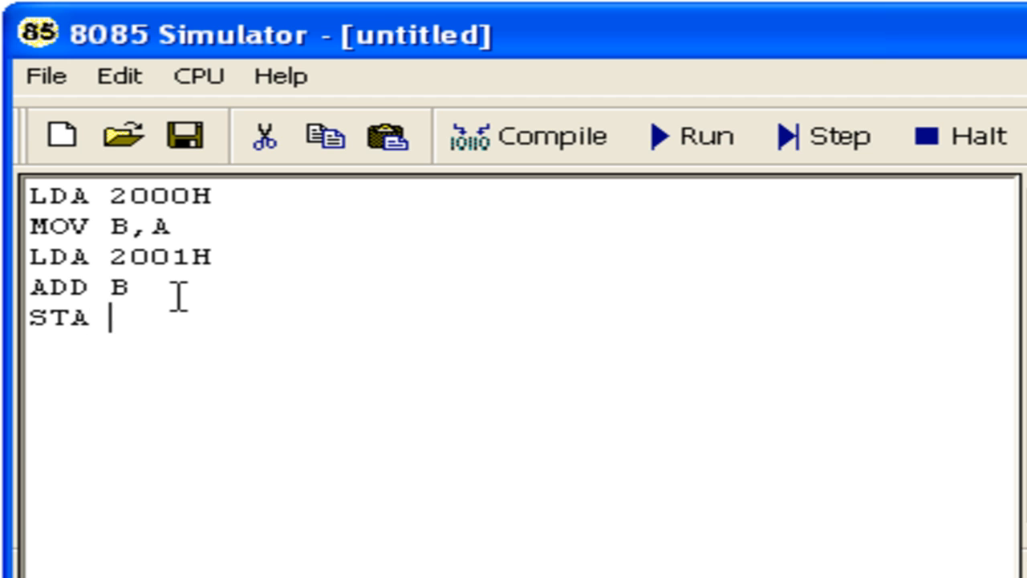
type("2002")
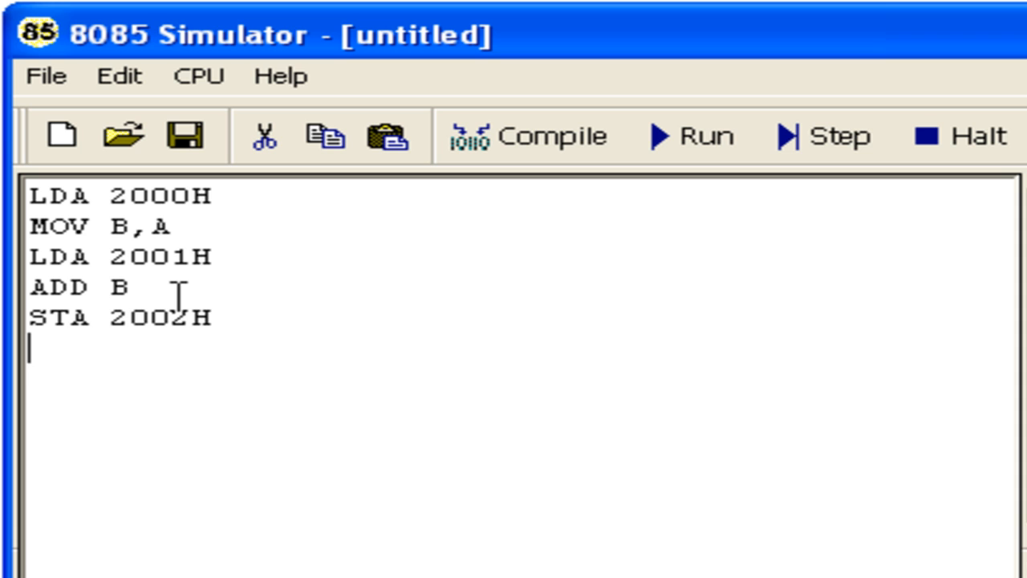
type("HLT")
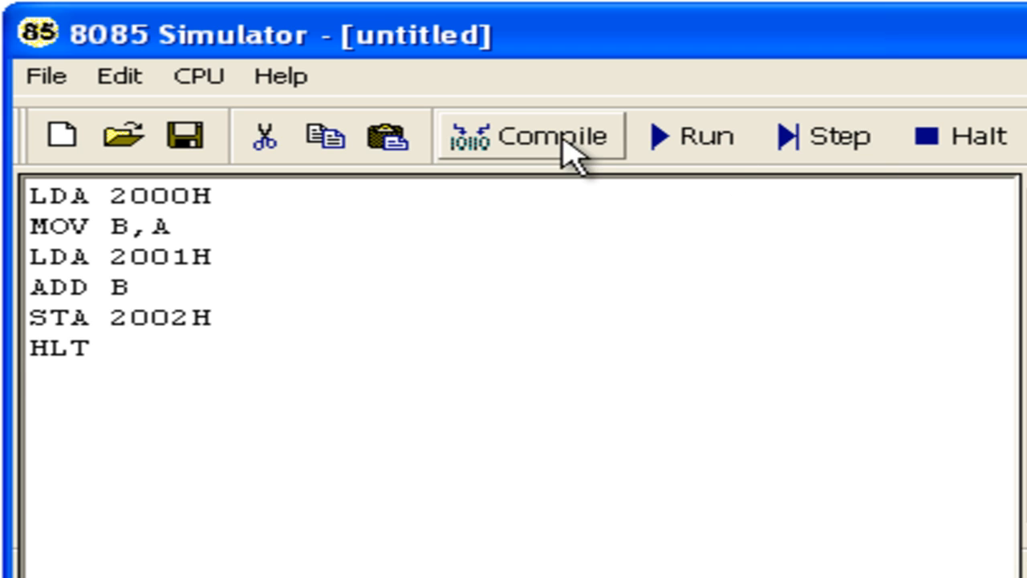
- Compile the addition program so the status bar reads Compile successful
left_click(542, 134)
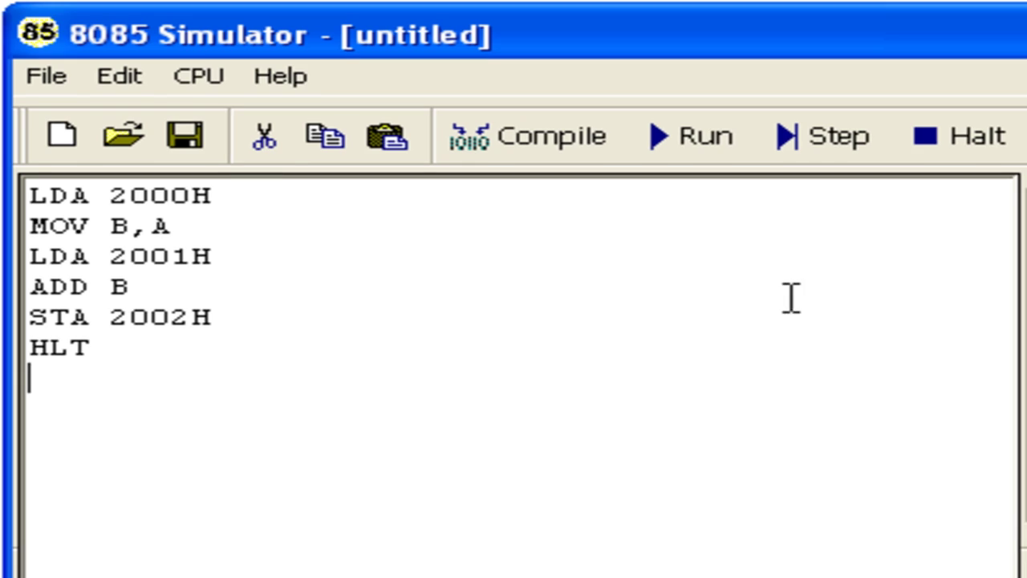
left_click(542, 137)
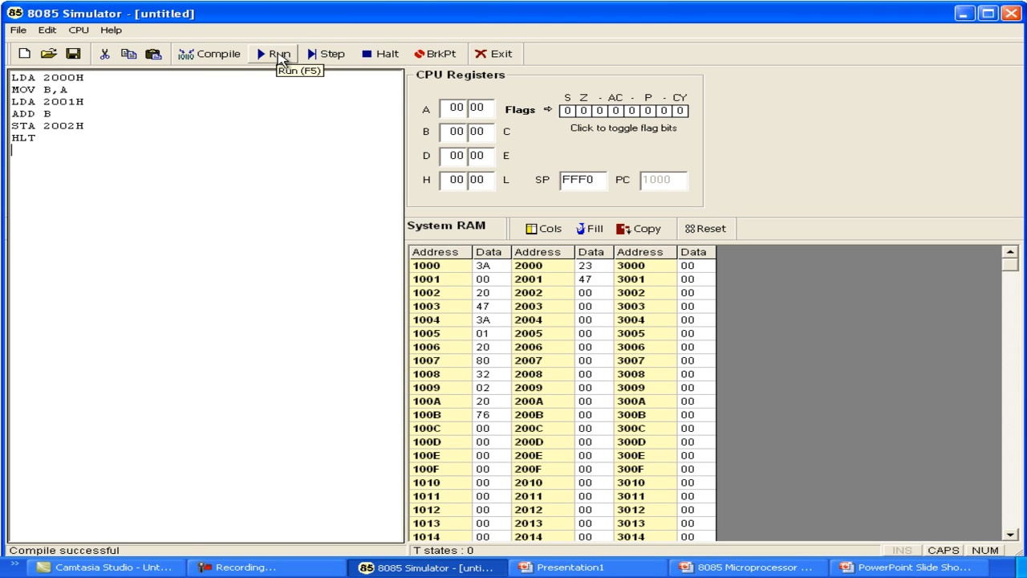
mouse_move(346, 55)
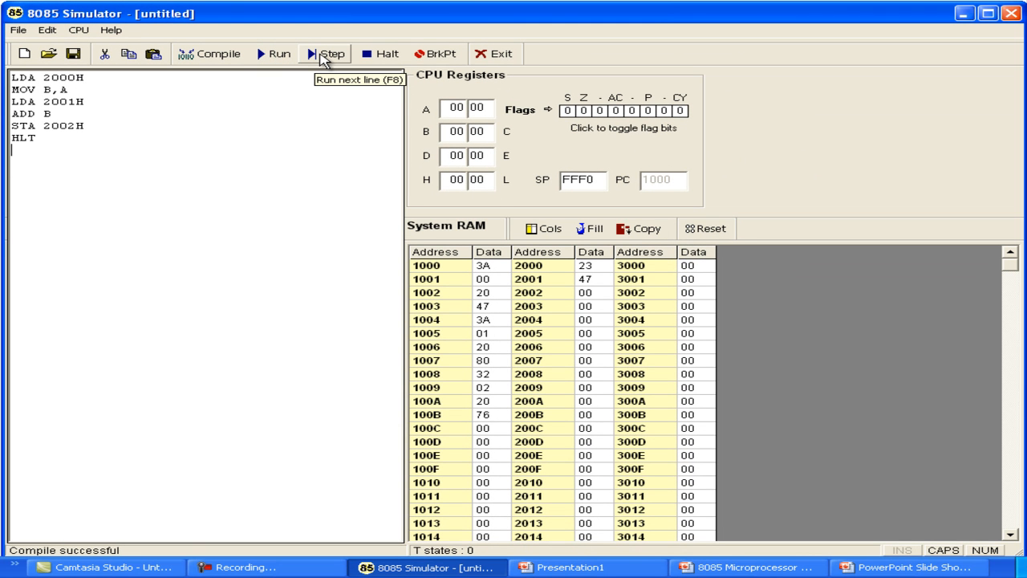
- Step through LDA, MOV, LDA, ADD and STA so A holds 6A and the sum lands at 2002H
left_click(337, 54)
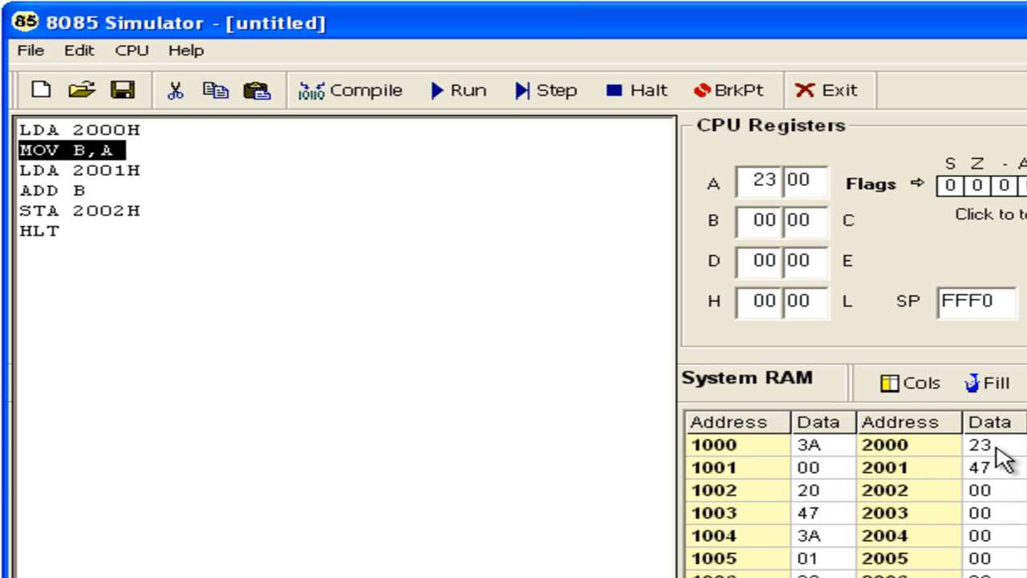
mouse_move(763, 190)
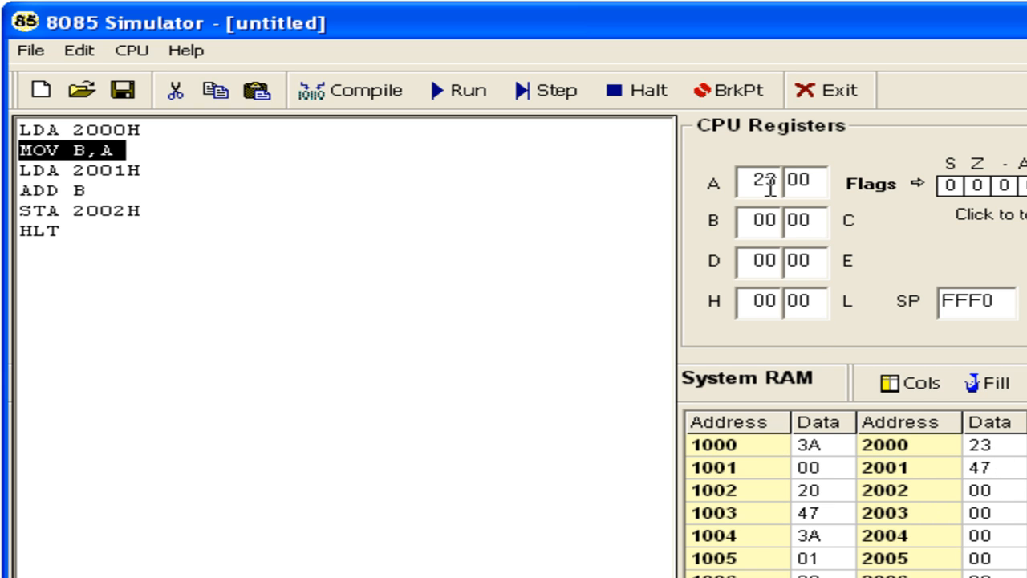
left_click(541, 90)
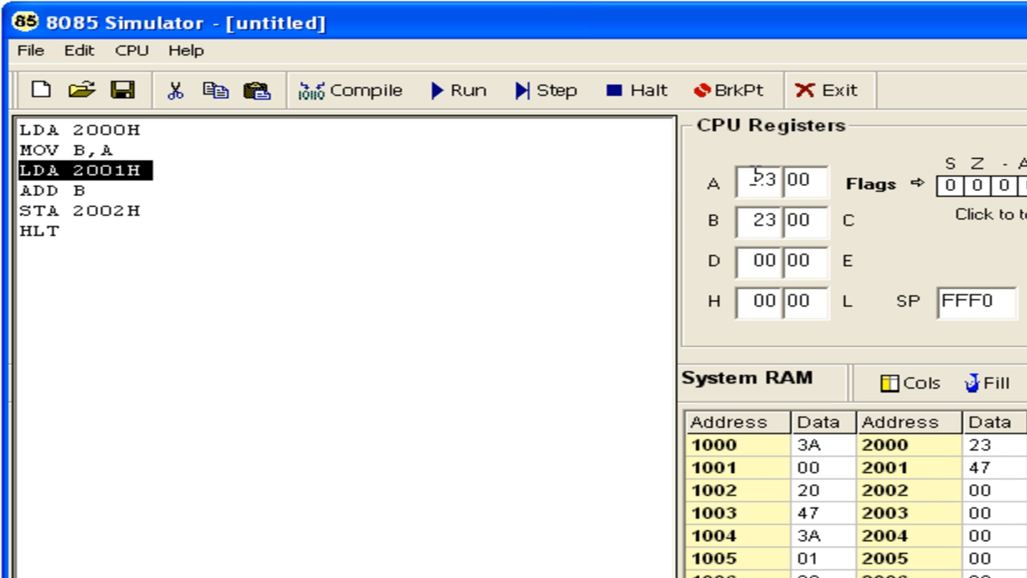
left_click(542, 90)
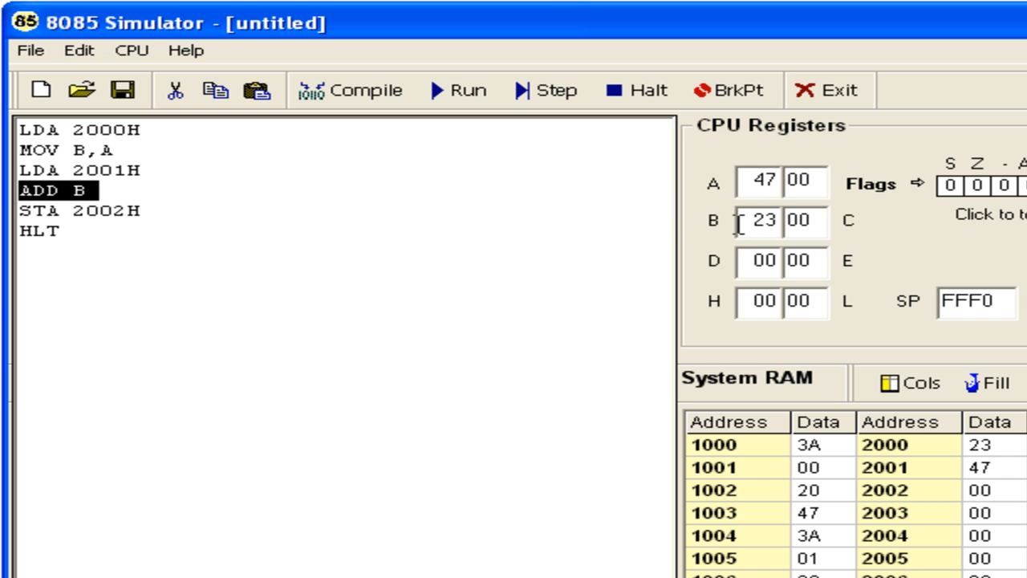
mouse_move(1003, 489)
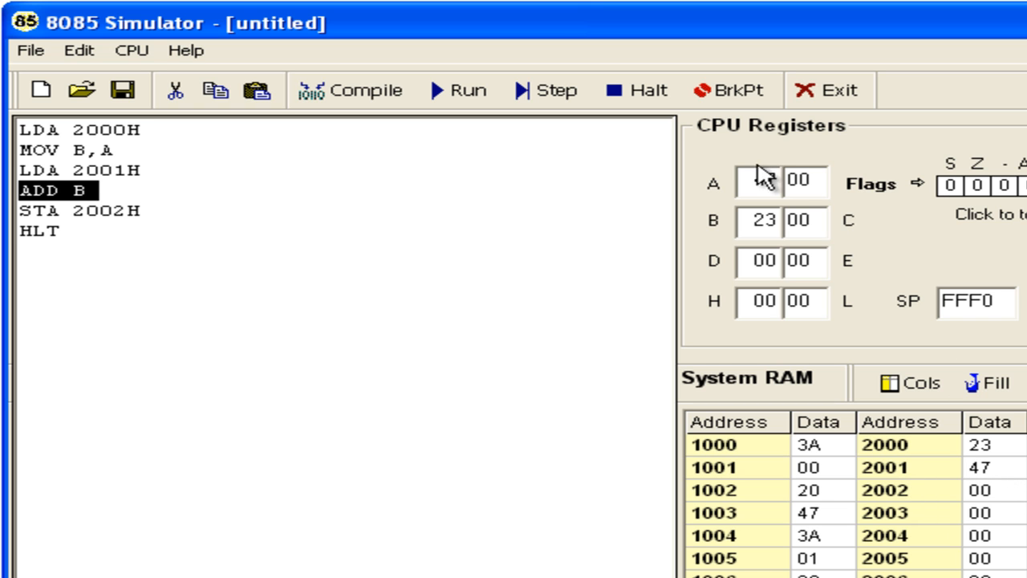
left_click(536, 90)
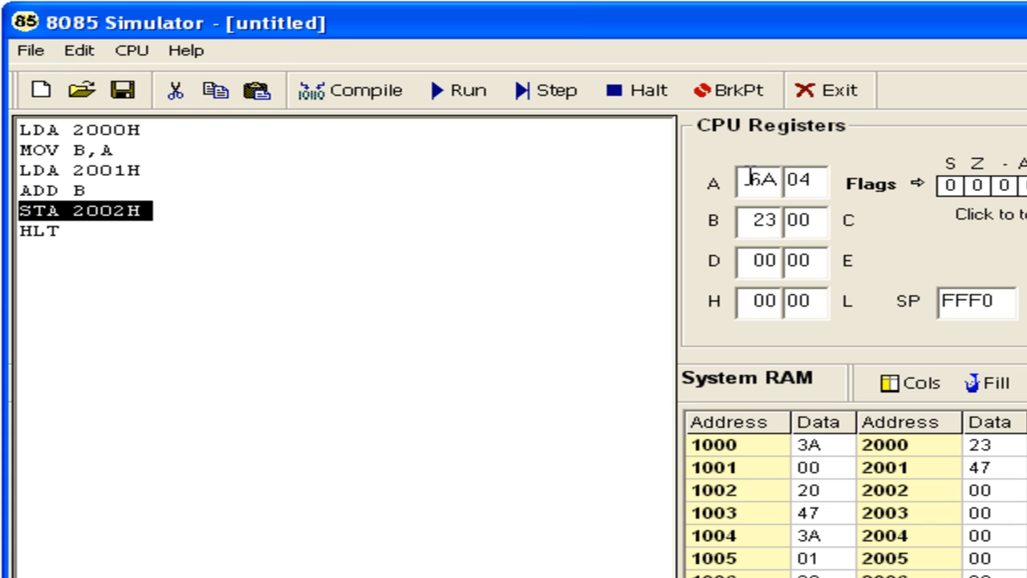
mouse_move(417, 177)
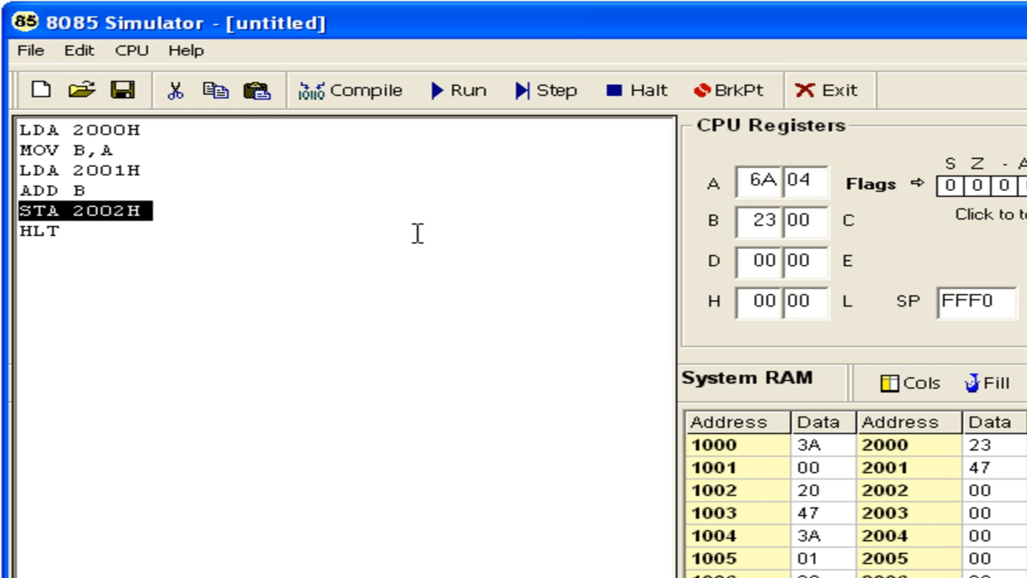
mouse_move(263, 231)
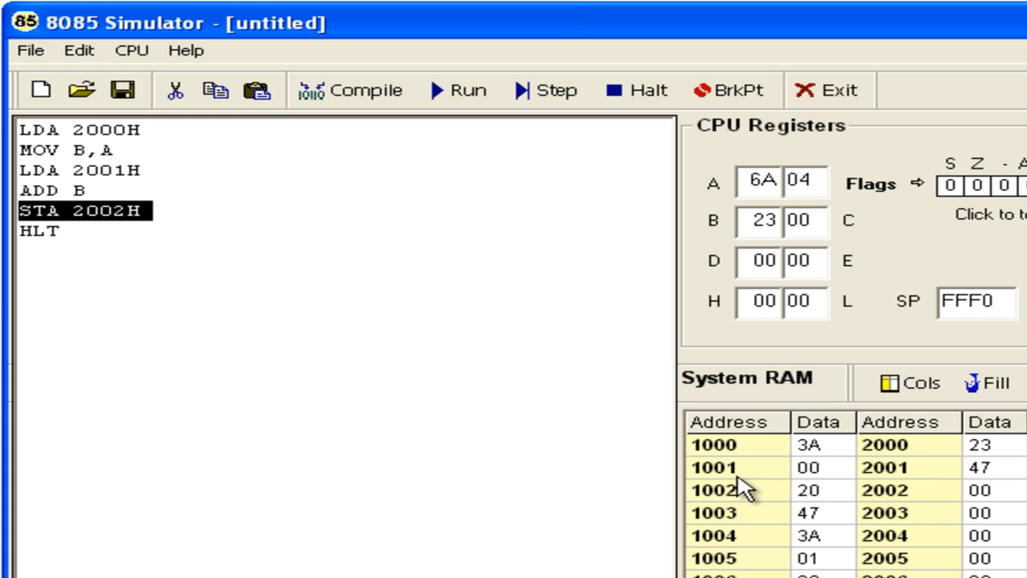
mouse_move(982, 507)
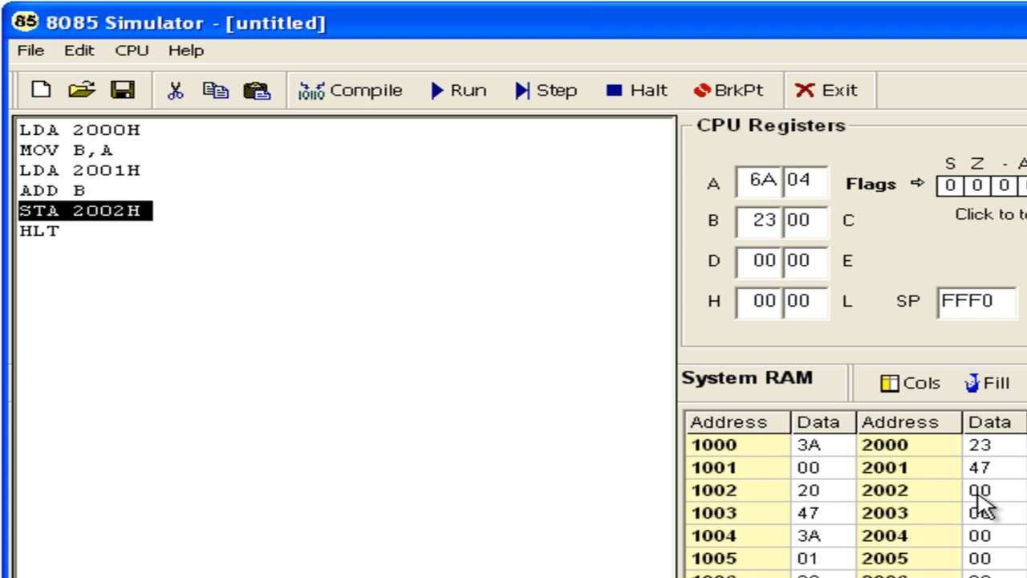
mouse_move(963, 491)
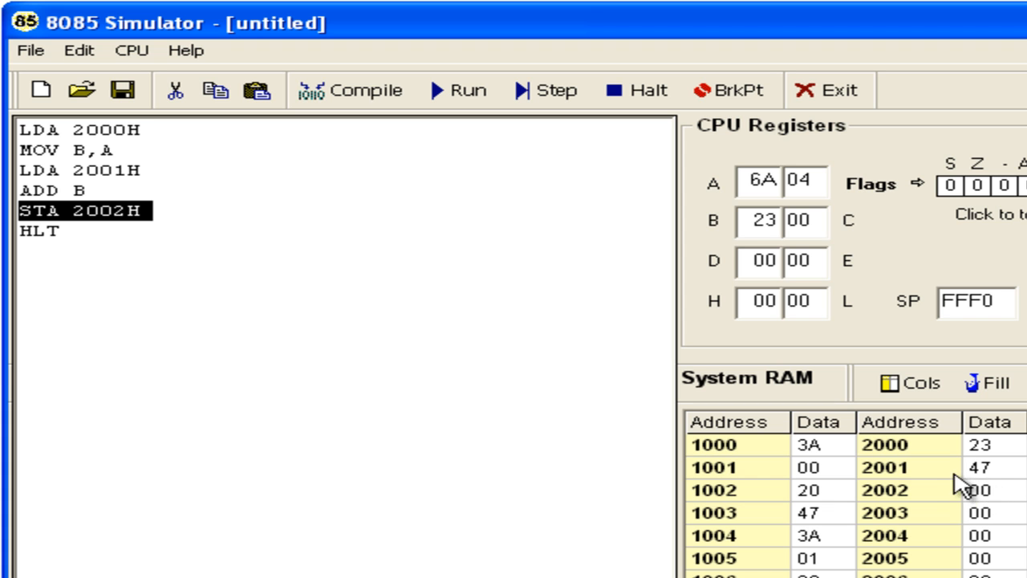
mouse_move(943, 483)
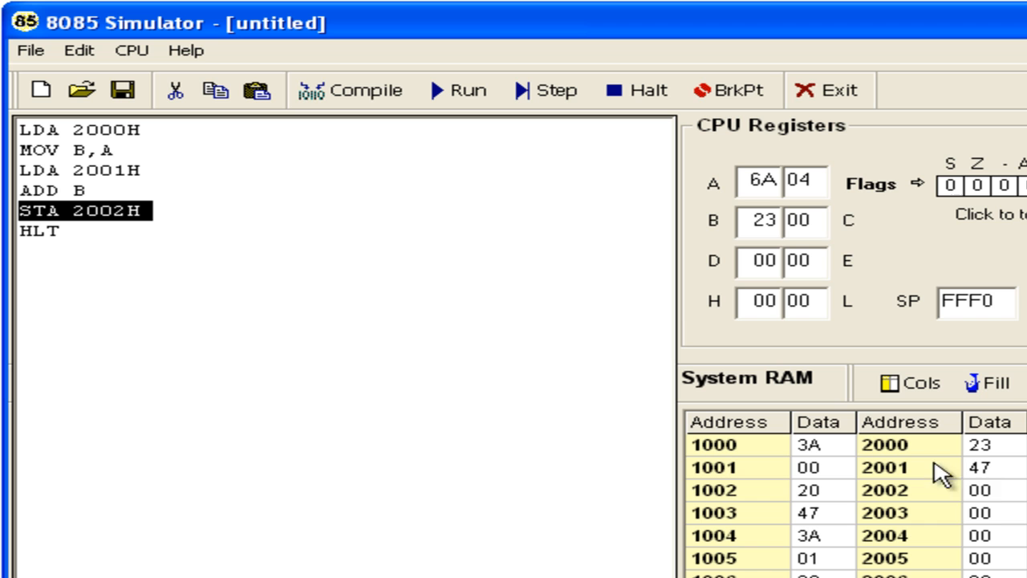
mouse_move(982, 504)
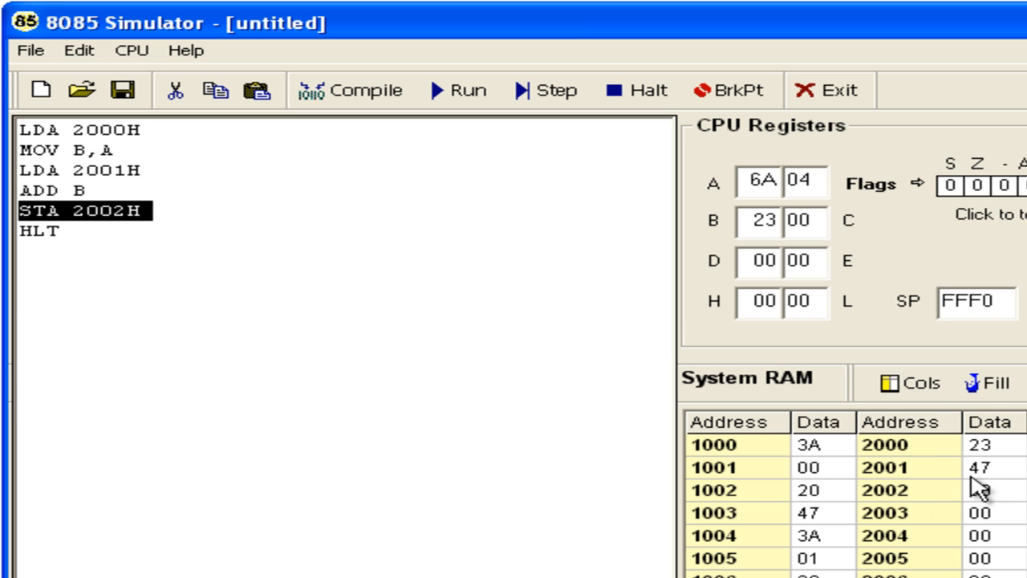
left_click(549, 90)
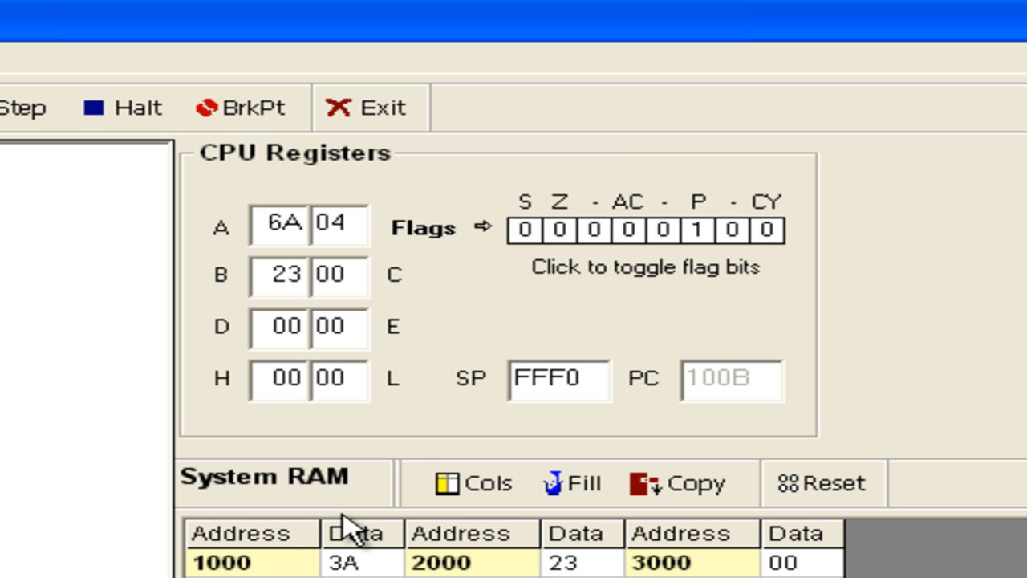
mouse_move(716, 248)
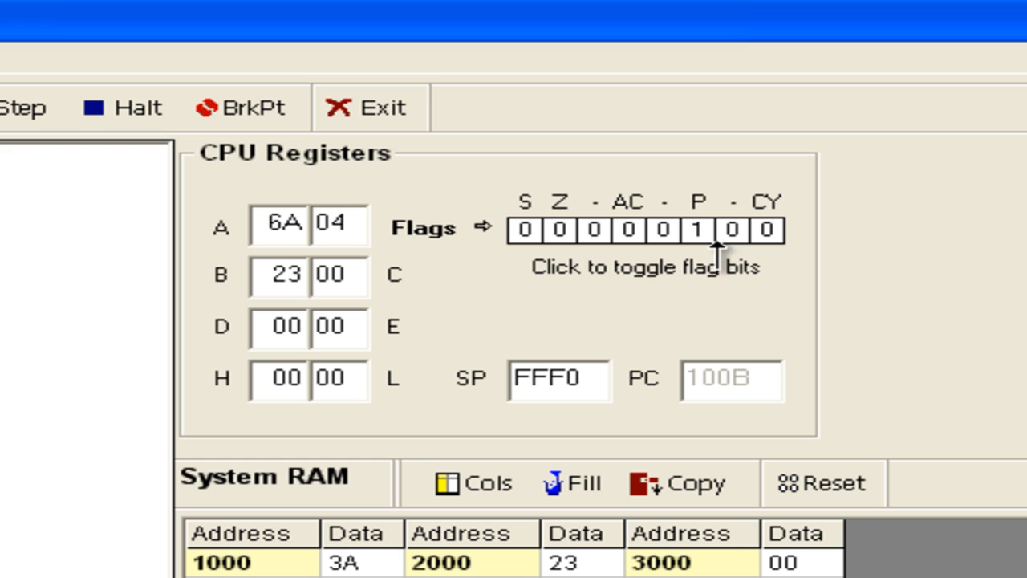
mouse_move(772, 257)
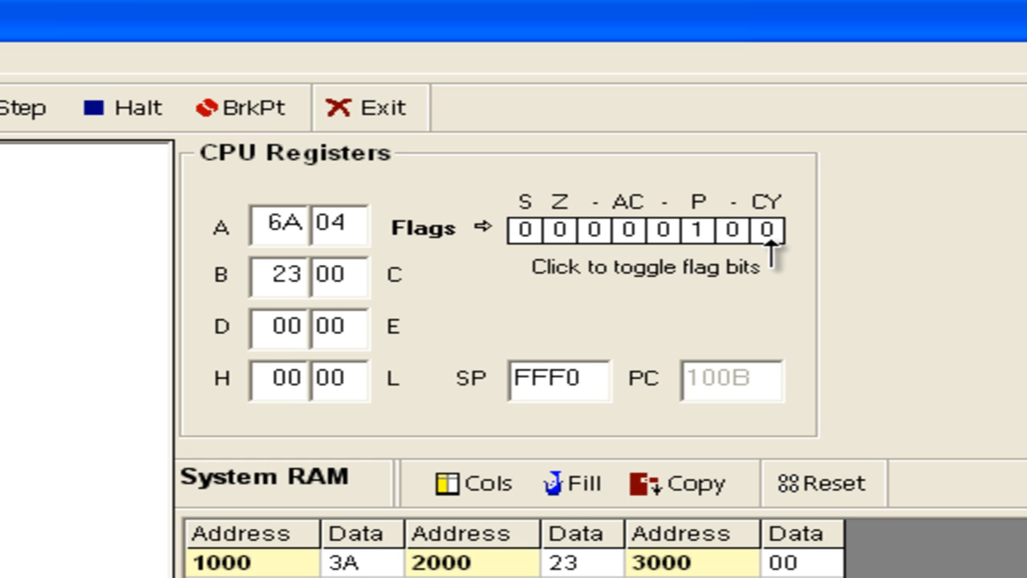
mouse_move(698, 253)
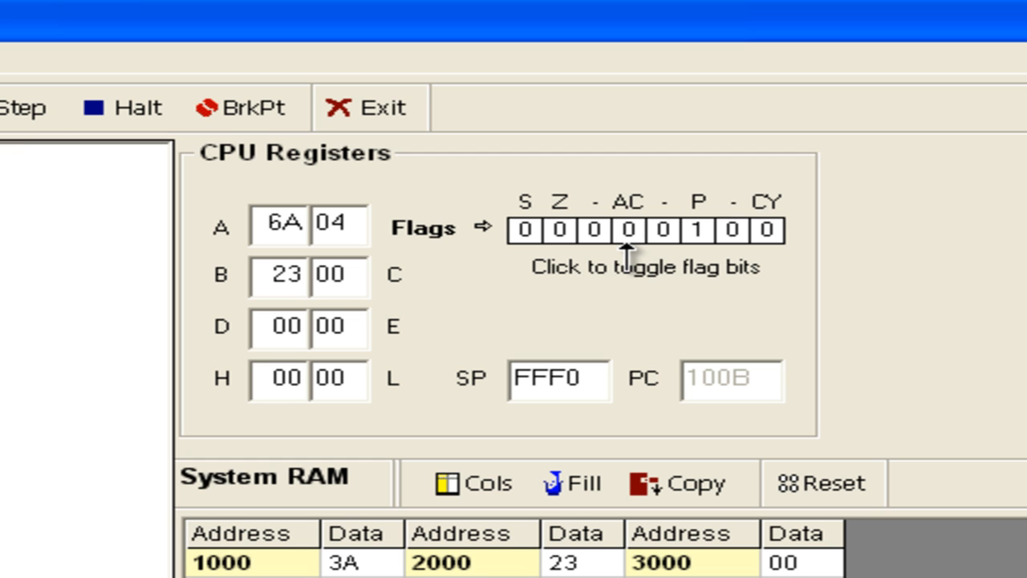
mouse_move(564, 244)
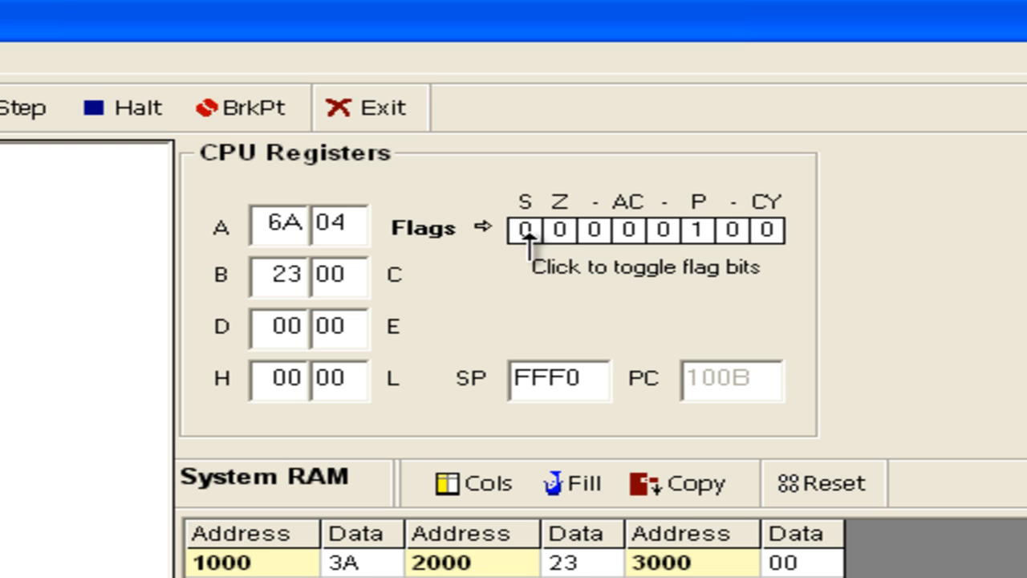
mouse_move(530, 244)
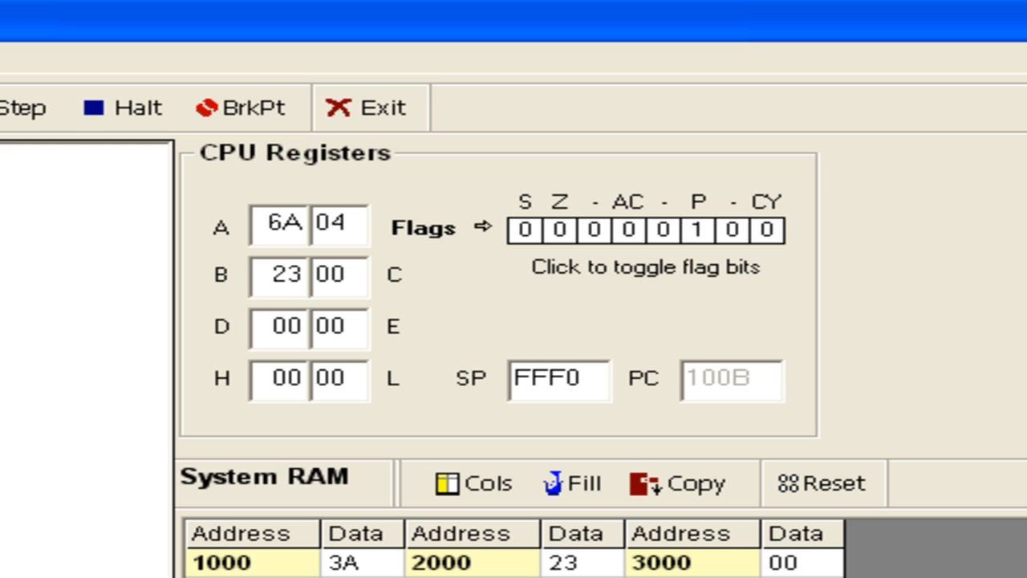
mouse_move(597, 562)
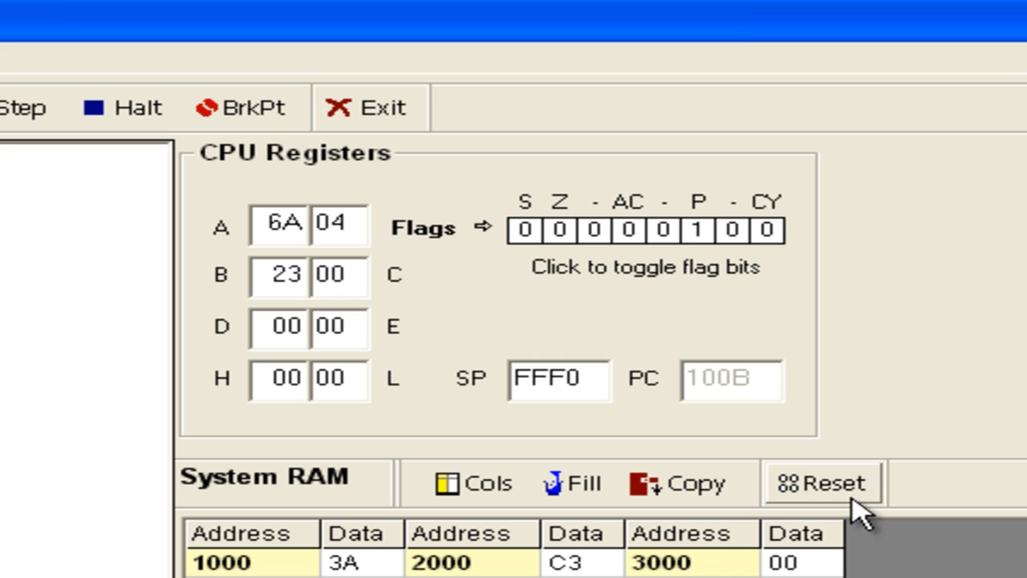
- Reset the simulator and enter C3 at 2000H and 47 at 2001H
left_click(818, 483)
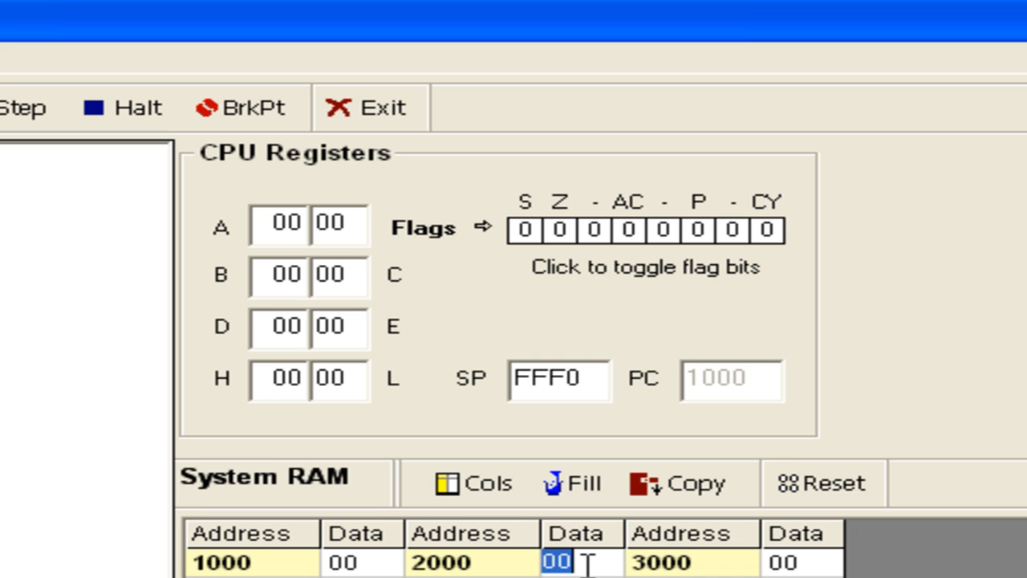
type("C3")
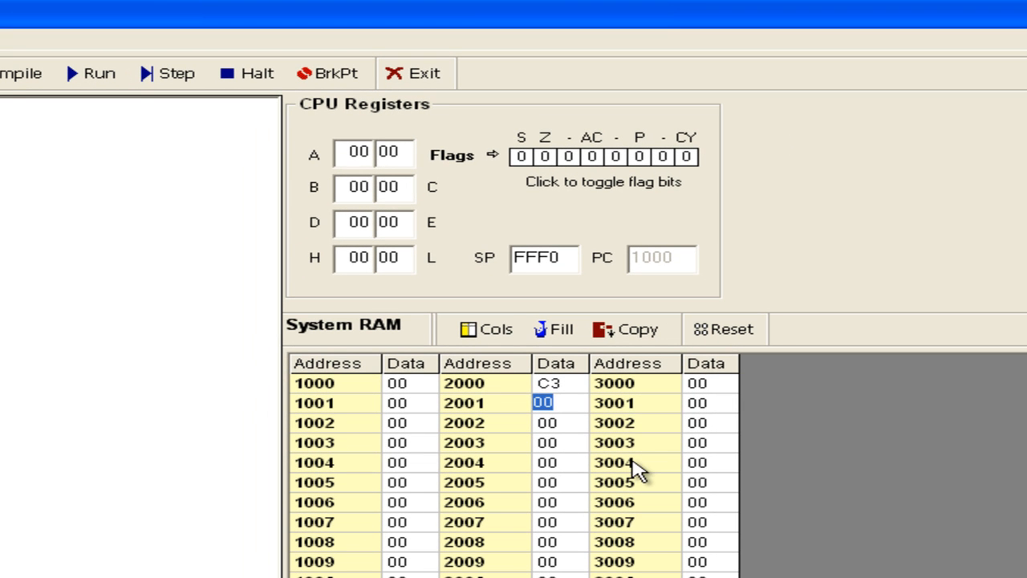
type("47")
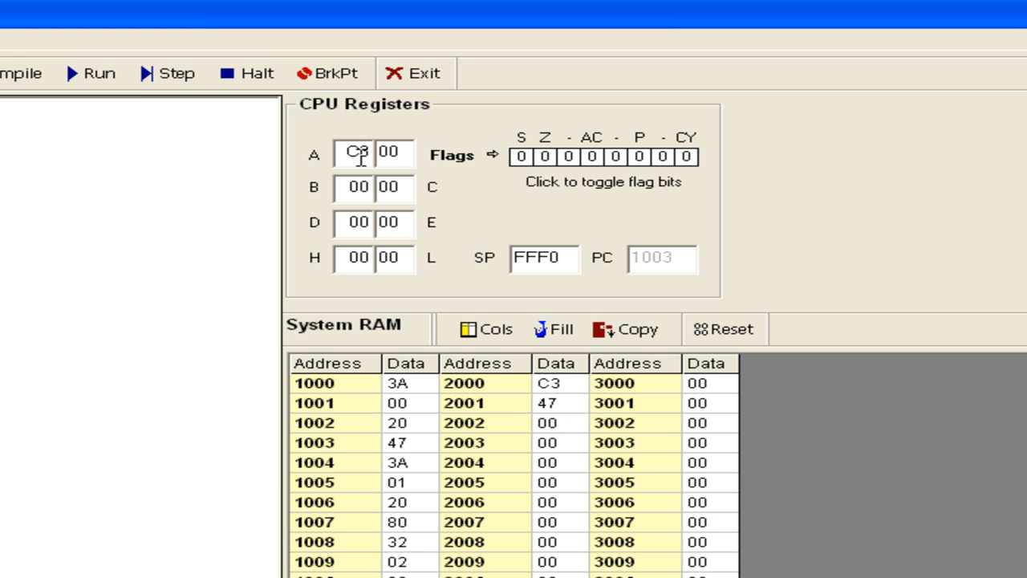
- Step through the program so 0A is stored at 2002H with carry and parity set
left_click(169, 74)
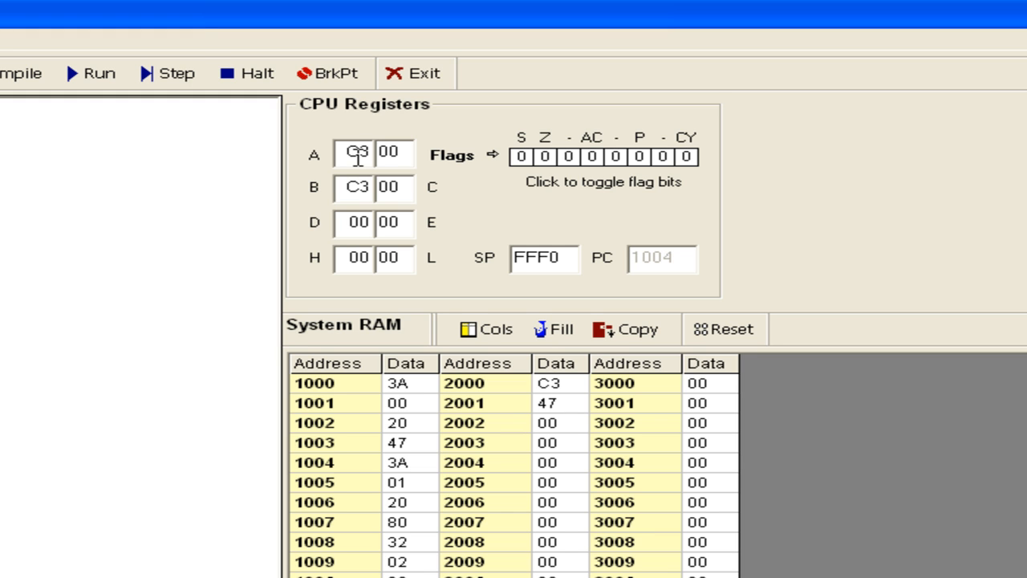
left_click(169, 72)
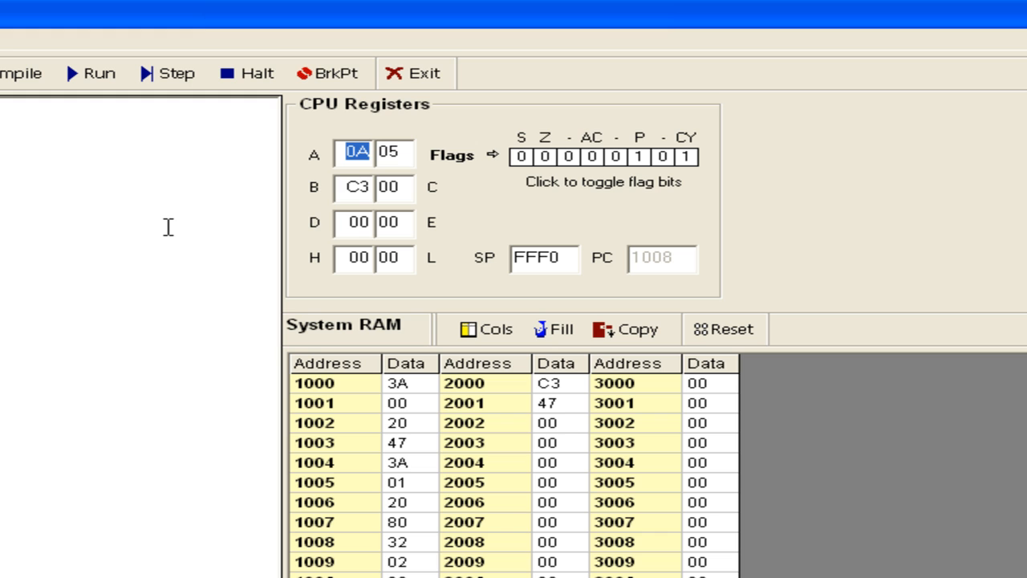
left_click(170, 72)
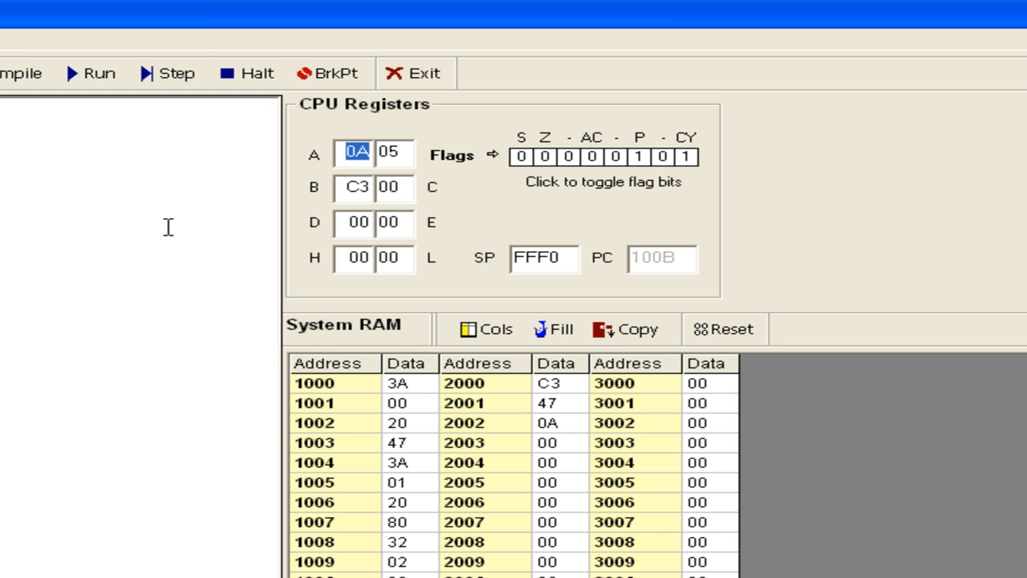
mouse_move(697, 190)
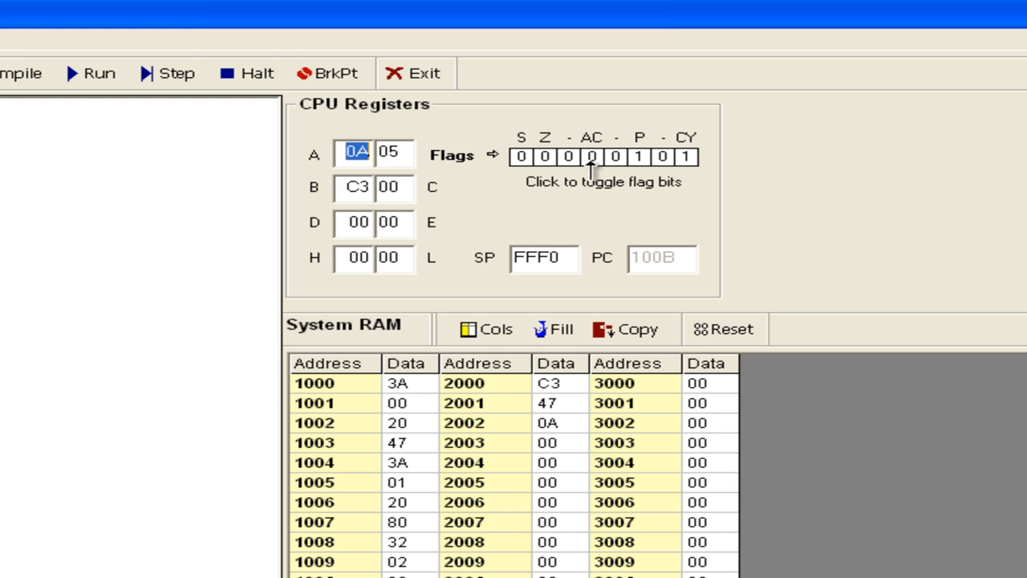
mouse_move(475, 167)
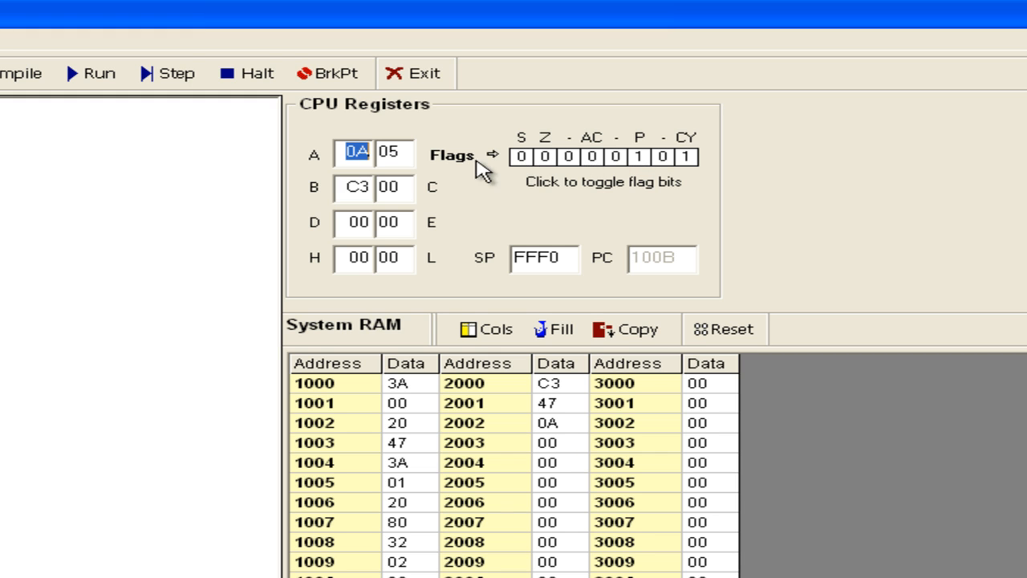
mouse_move(584, 401)
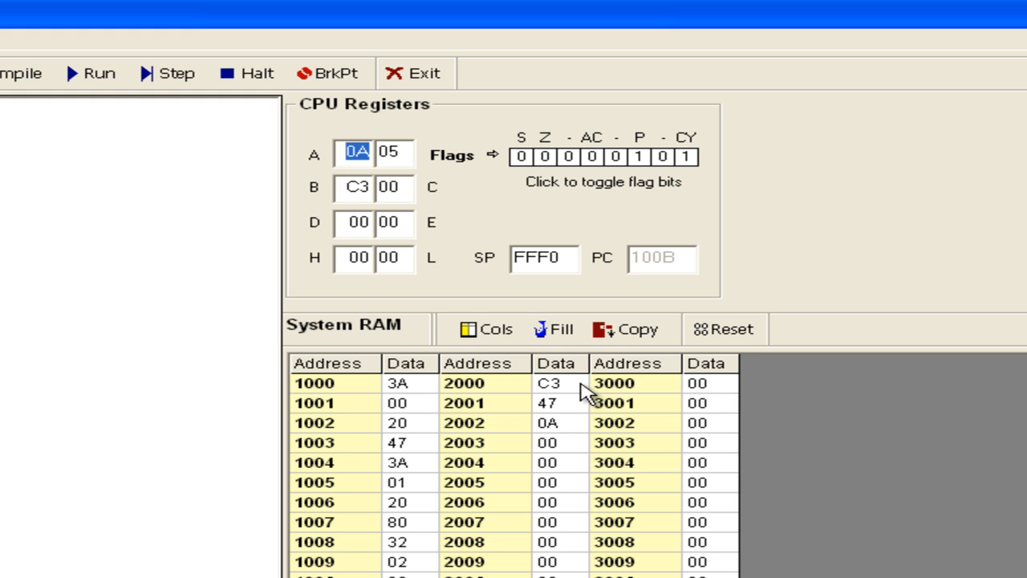
- Change 2000H to 4A and run, giving 91 at 2002H with sign and auxiliary-carry flags set
left_click(565, 395)
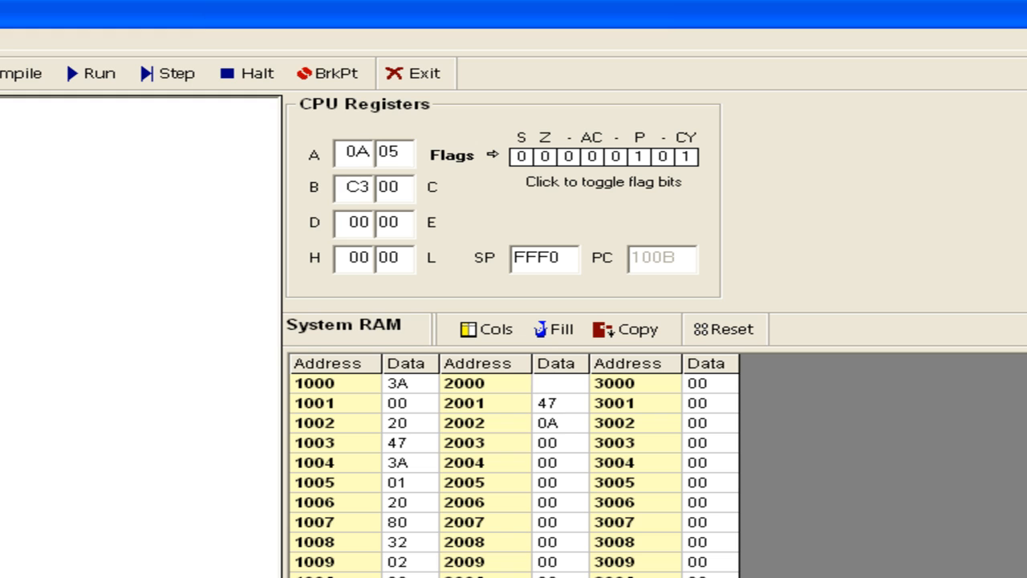
type("4")
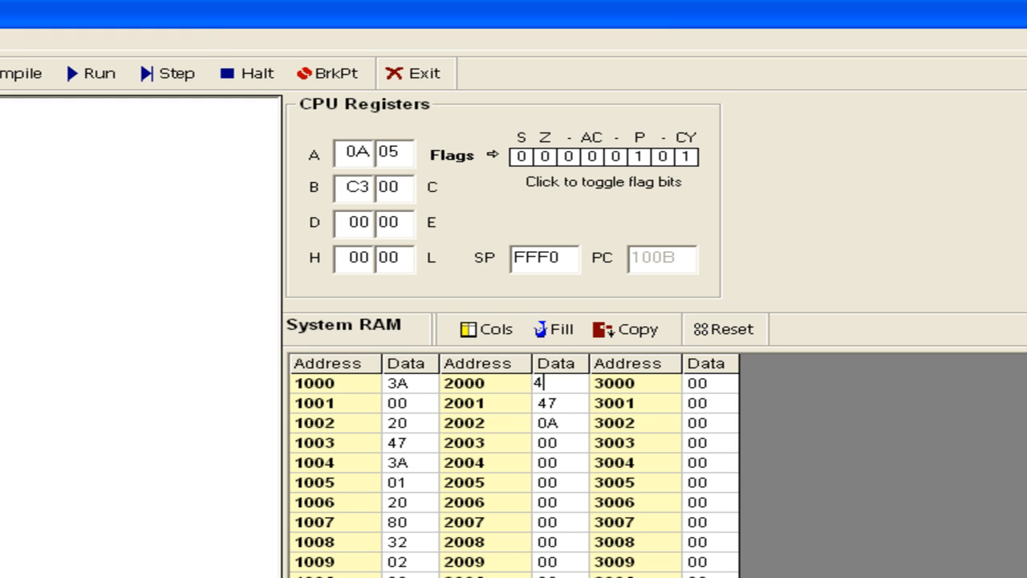
type("A")
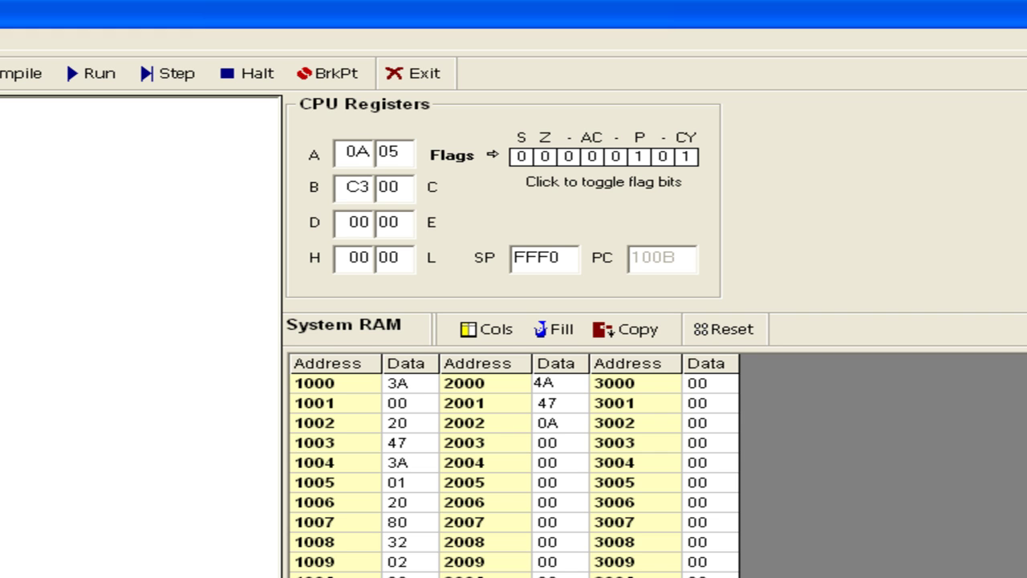
mouse_move(565, 390)
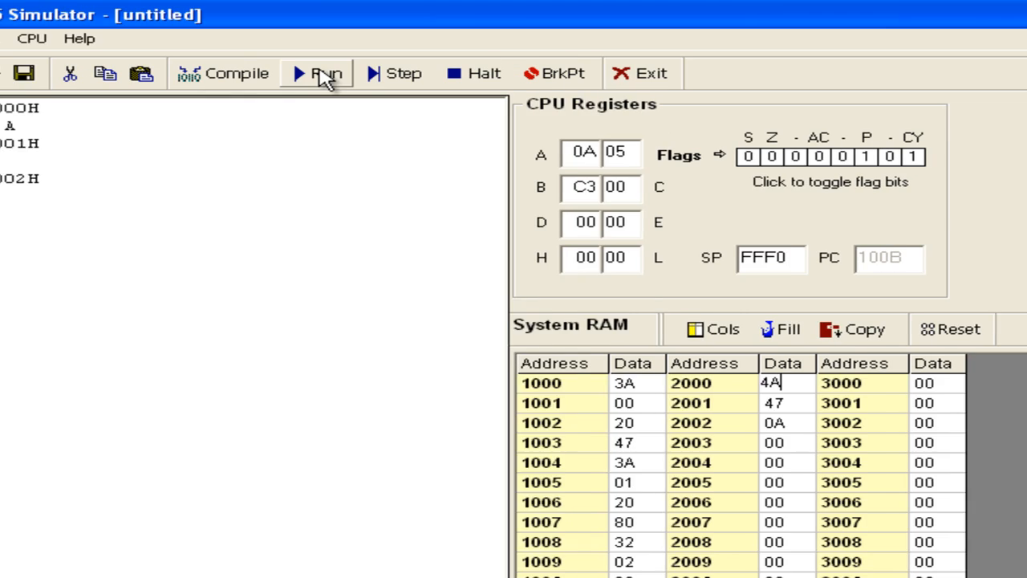
left_click(321, 74)
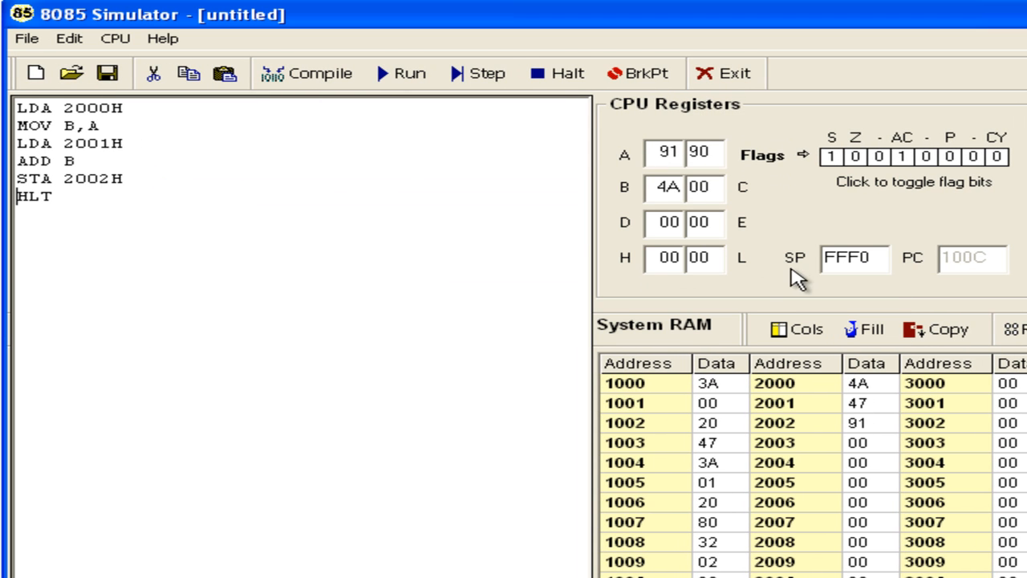
mouse_move(715, 331)
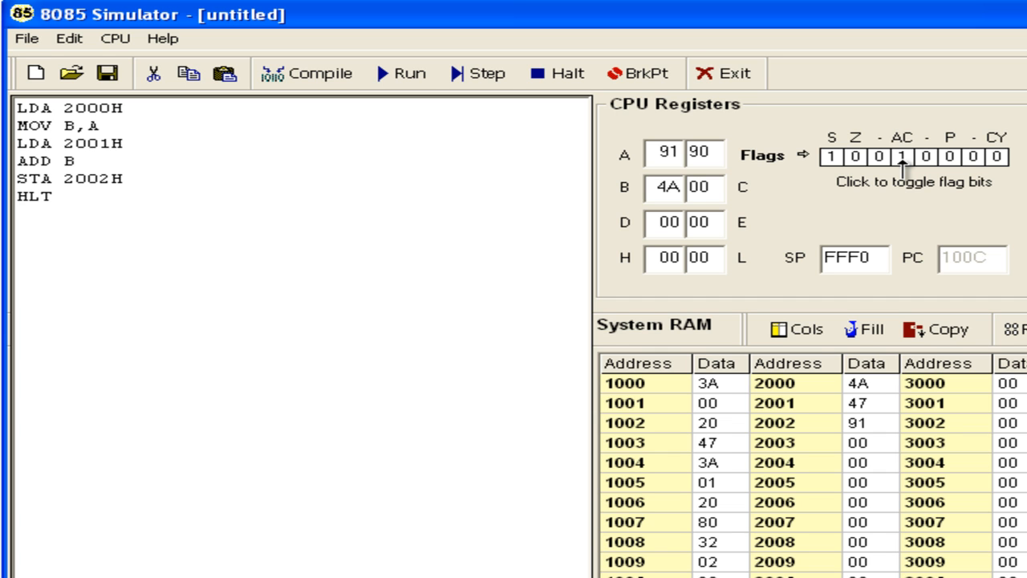
left_click(16, 196)
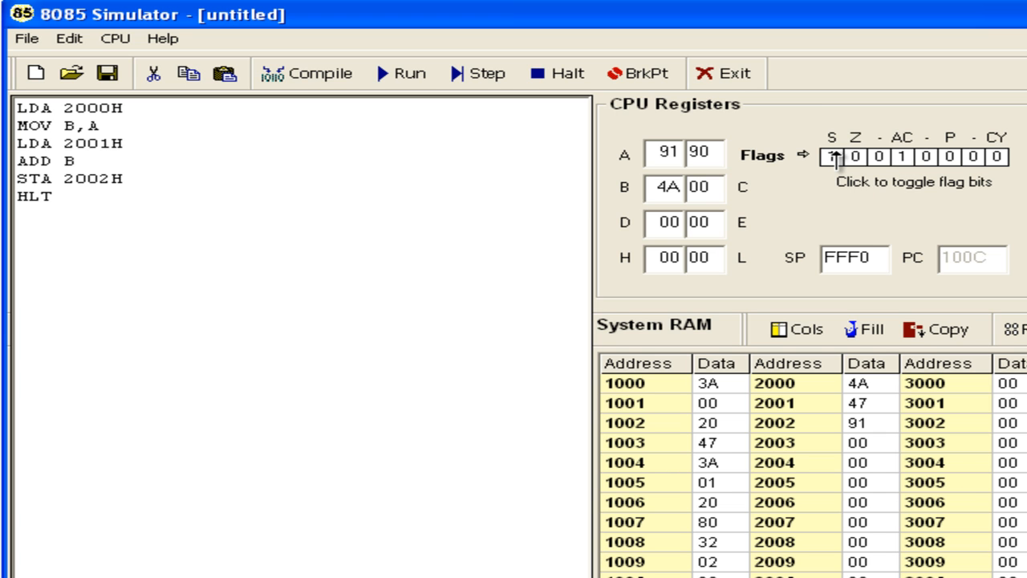
left_click(838, 154)
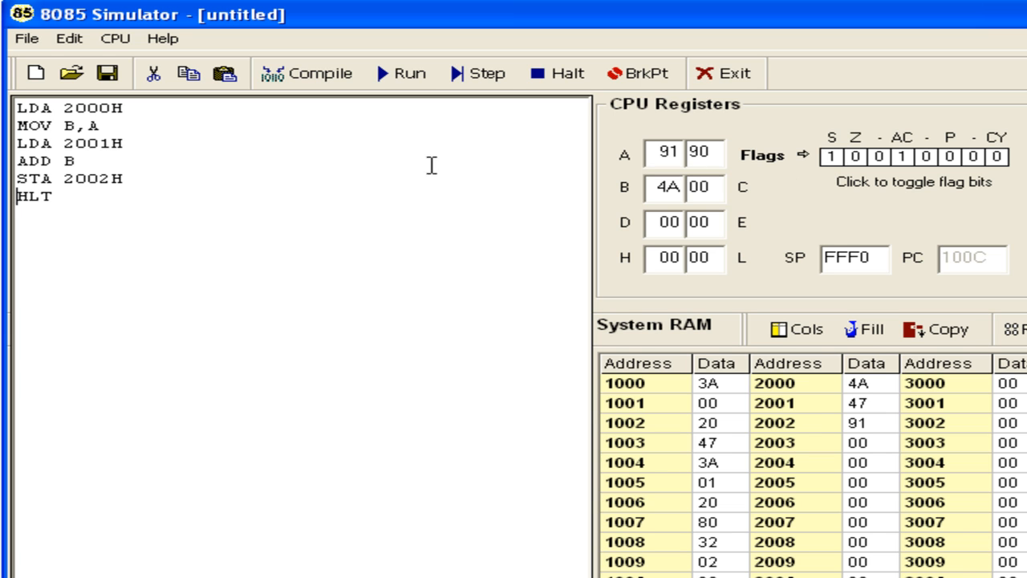
mouse_move(880, 407)
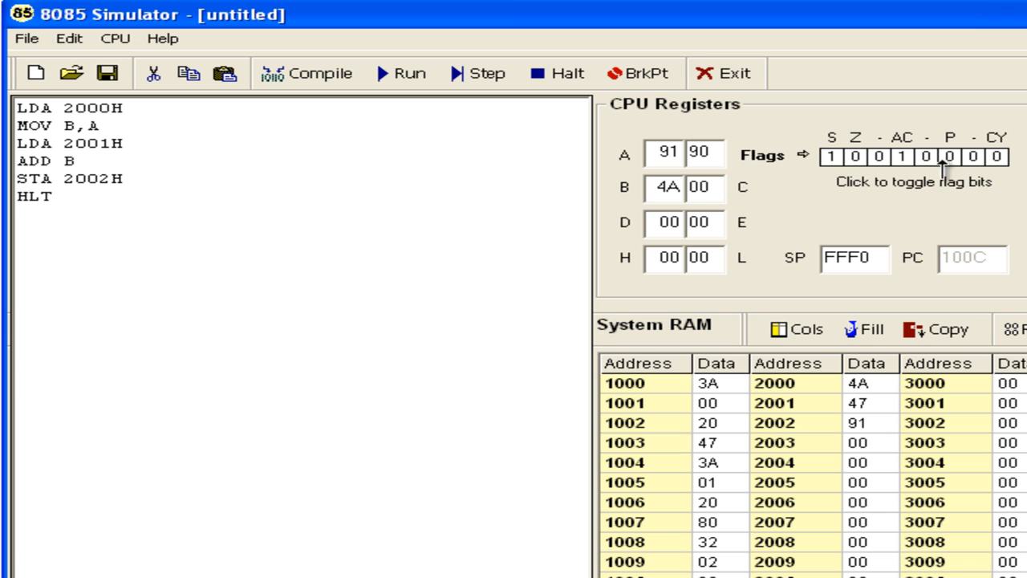
- Set operands 01 and FF and run, giving 00 at 2002H with zero, AC, parity and carry set
left_click(857, 158)
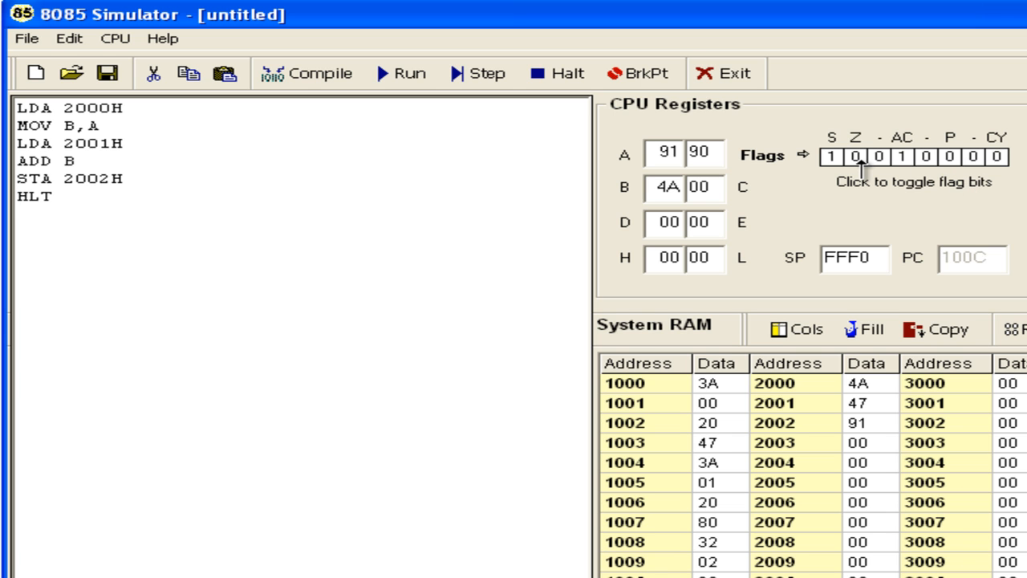
double_click(869, 390)
type("01")
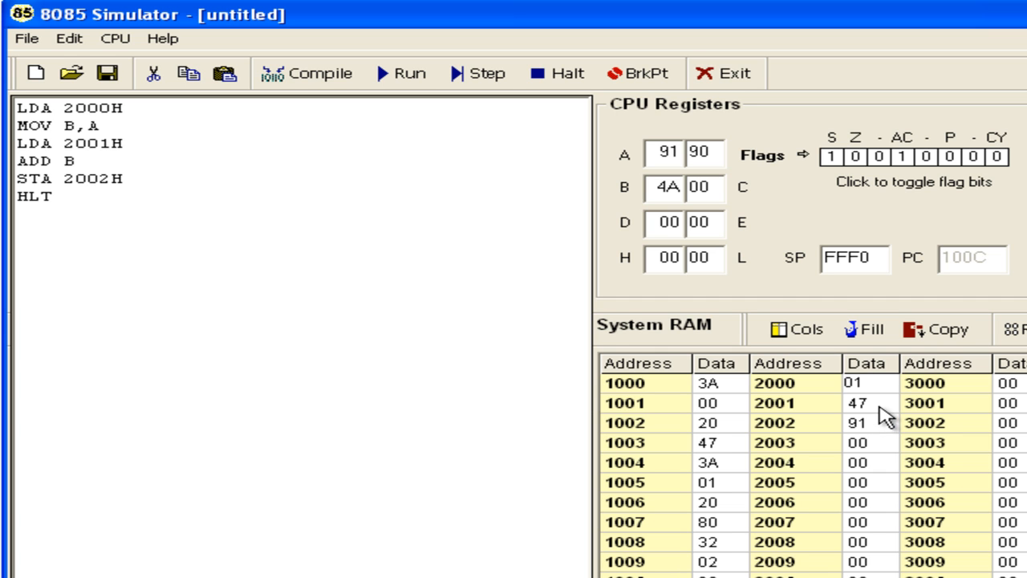
type("FF")
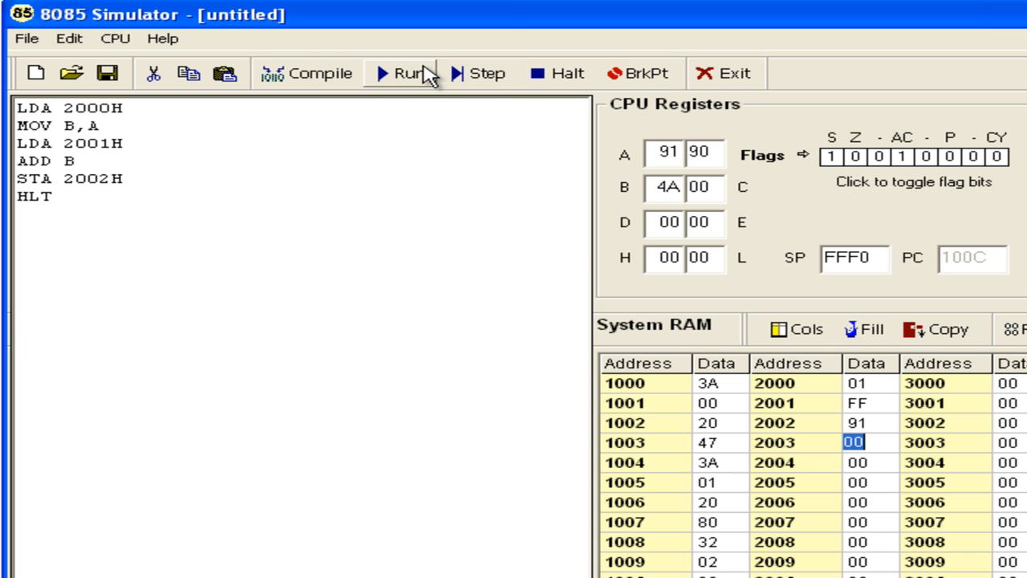
left_click(411, 73)
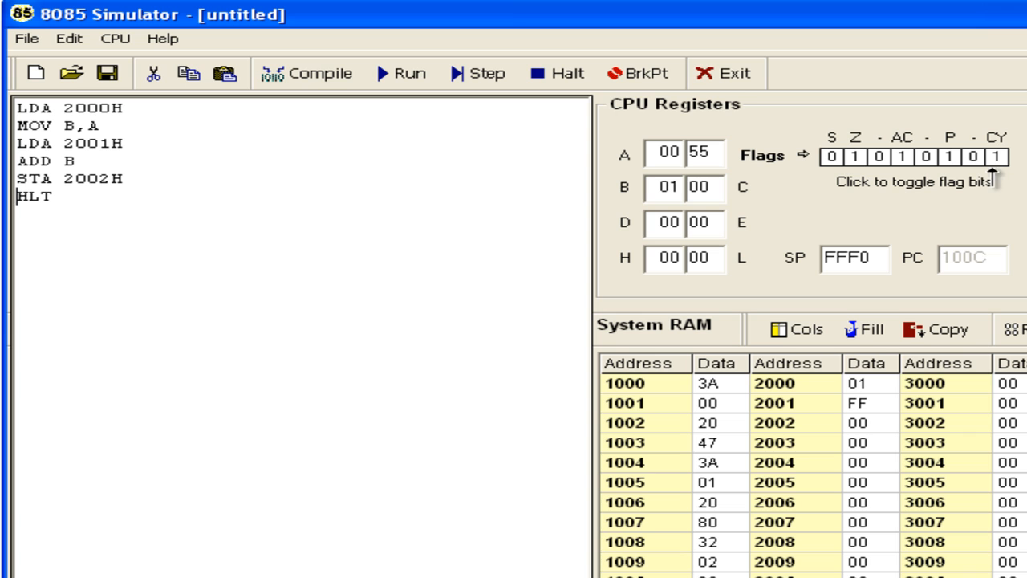
left_click(954, 153)
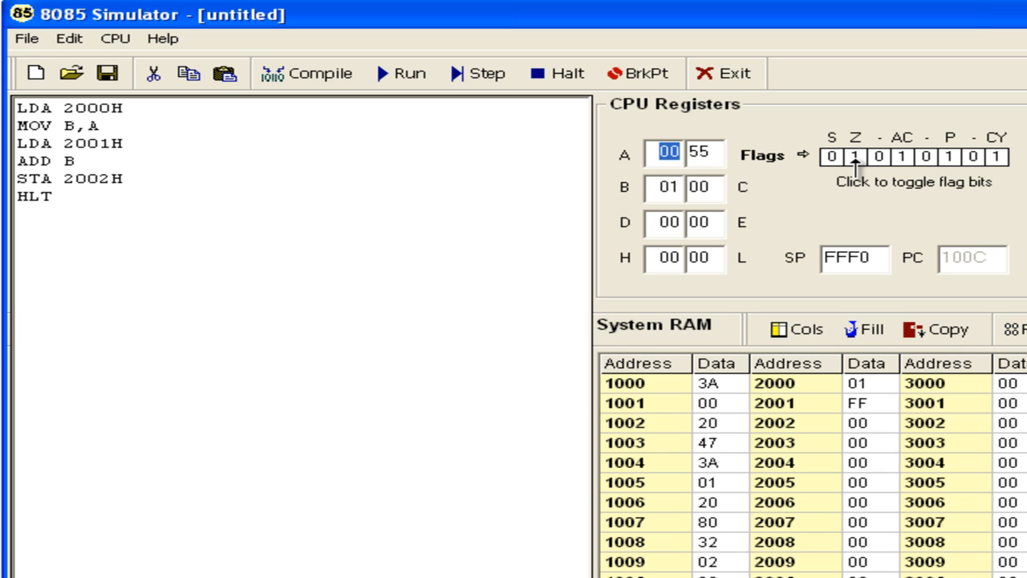
mouse_move(793, 282)
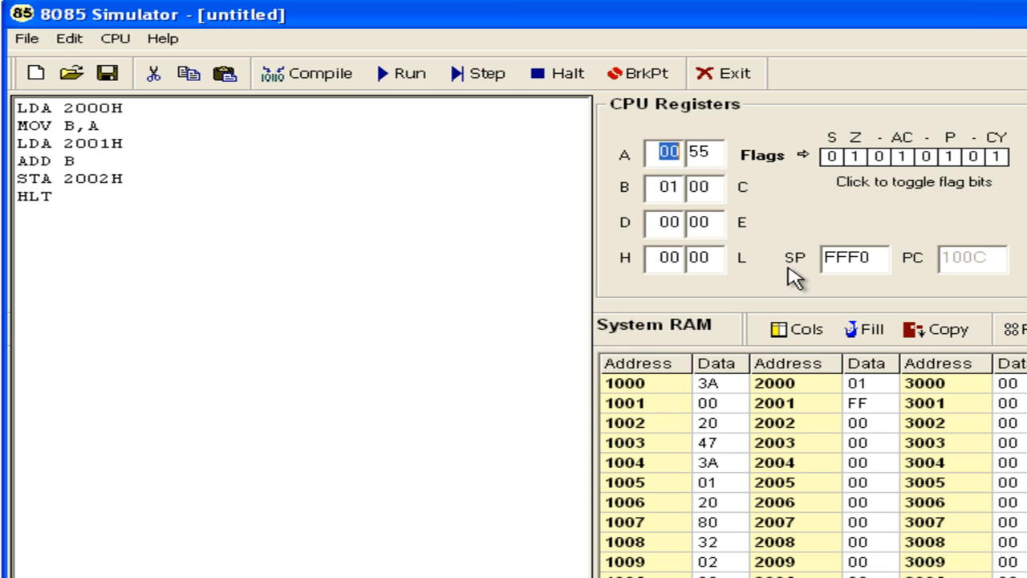